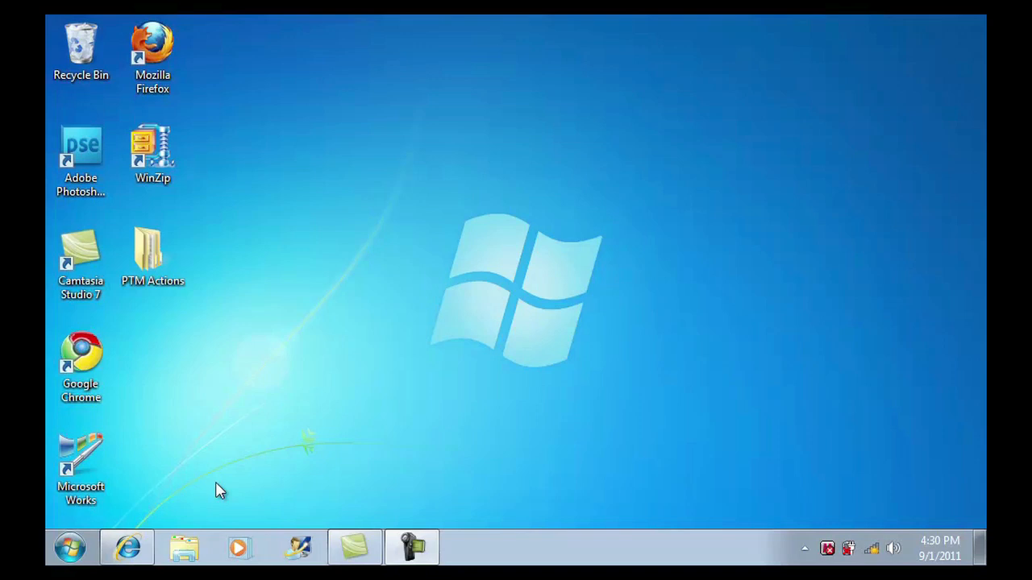
mouse_move(199, 511)
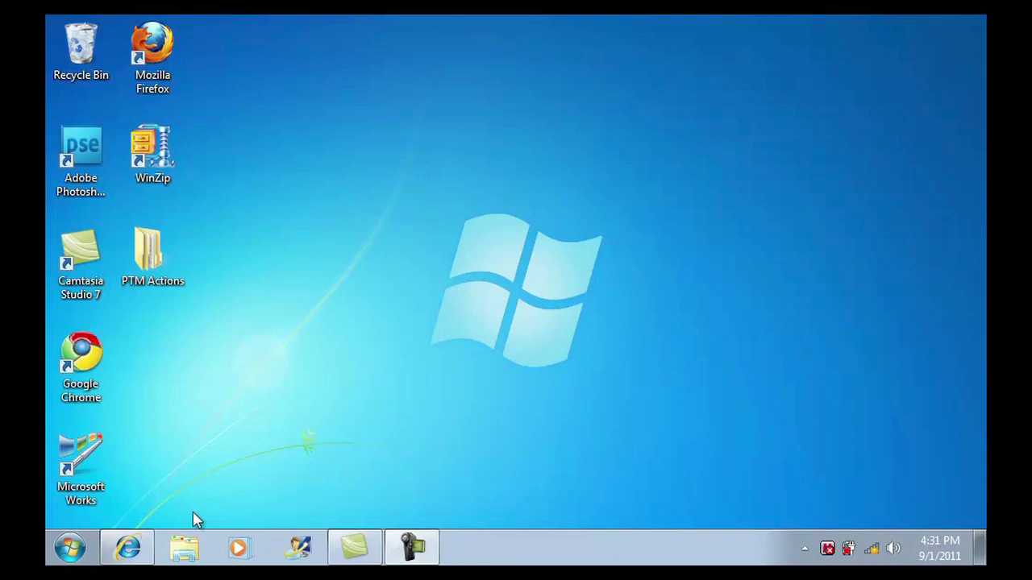
mouse_move(177, 518)
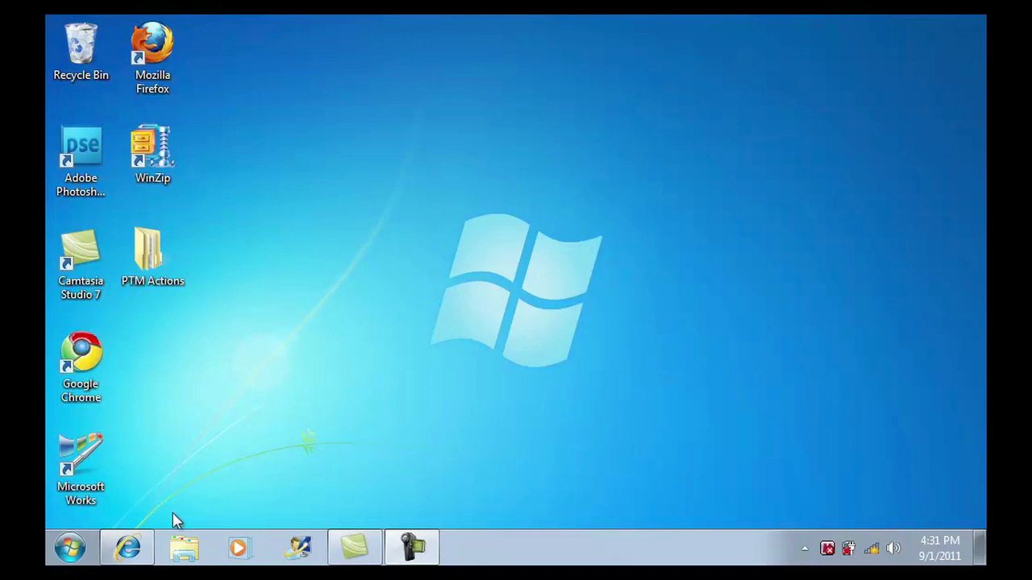
mouse_move(133, 500)
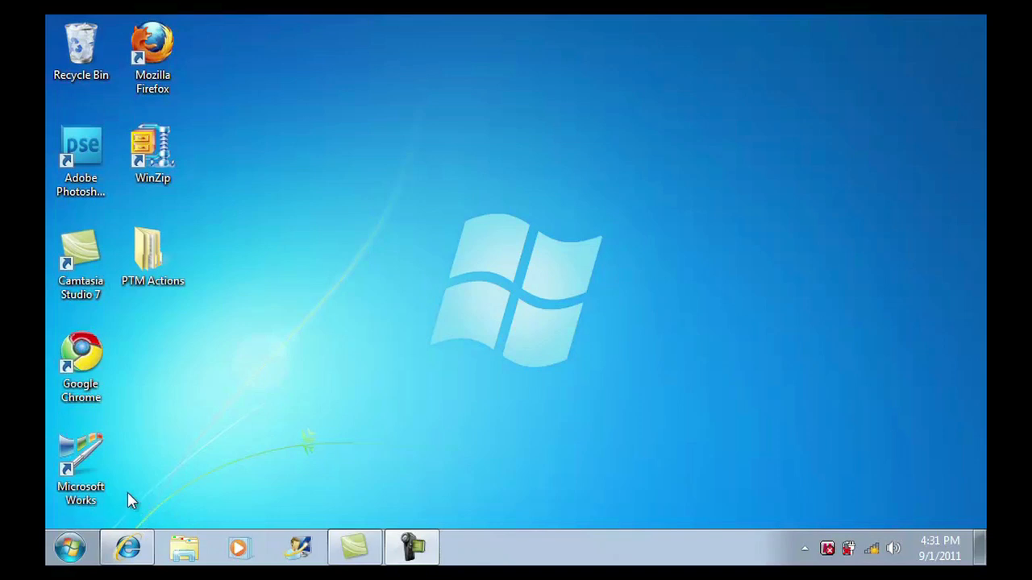
mouse_move(121, 492)
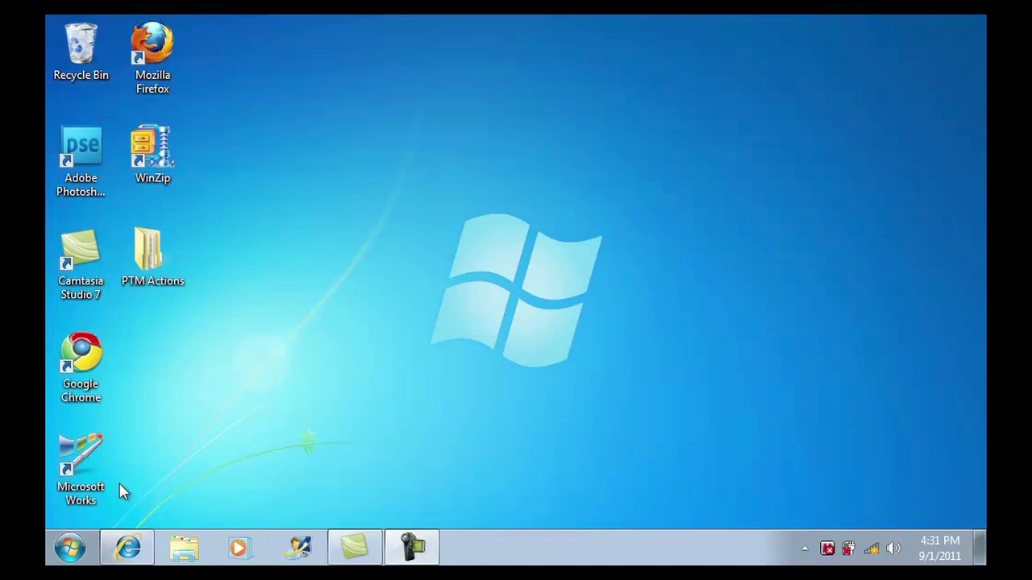
Step: Open Computer from the Start menu and browse the Acer (C:) drive
left_click(81, 467)
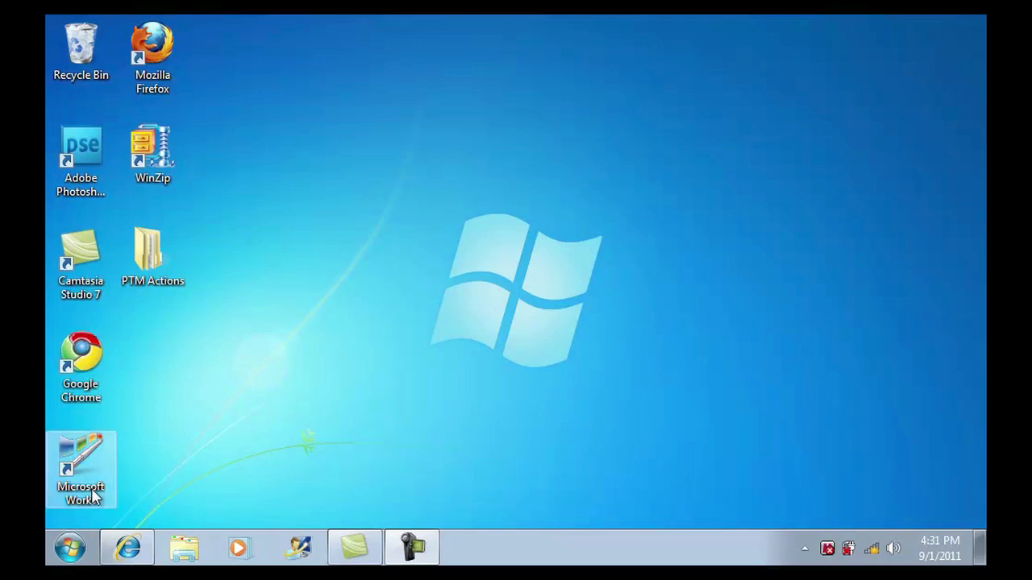
left_click(69, 547)
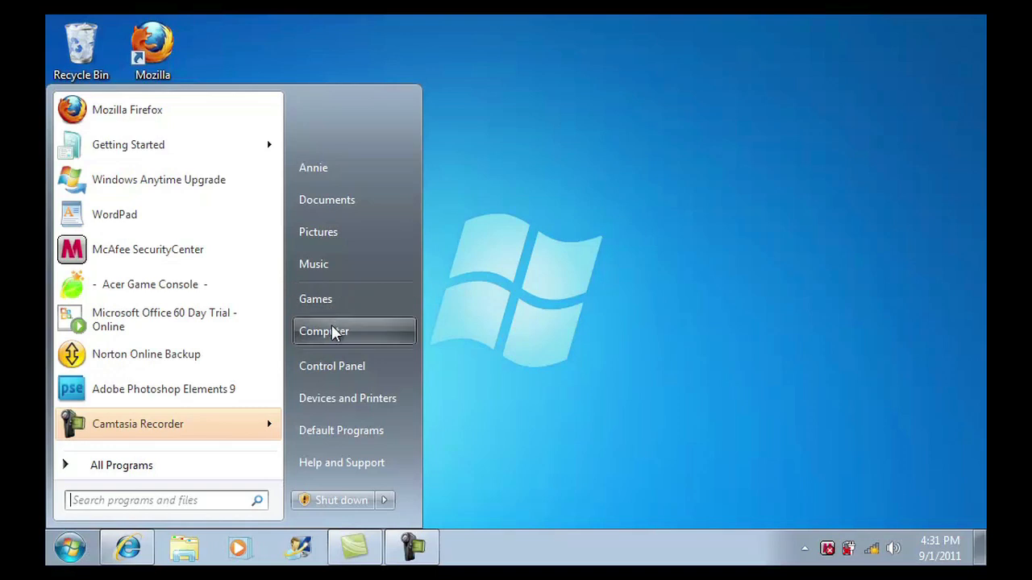
left_click(323, 332)
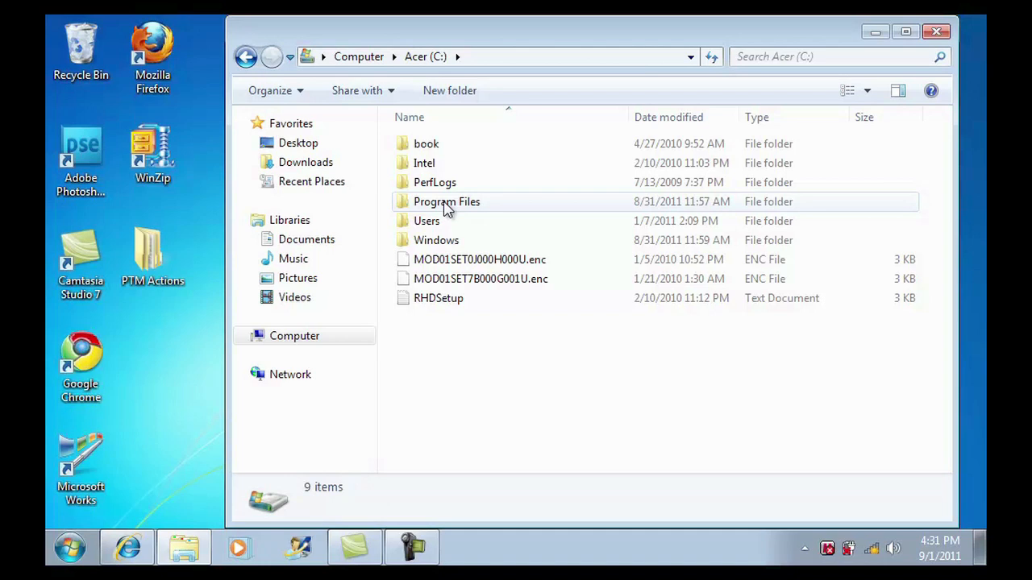
mouse_move(473, 210)
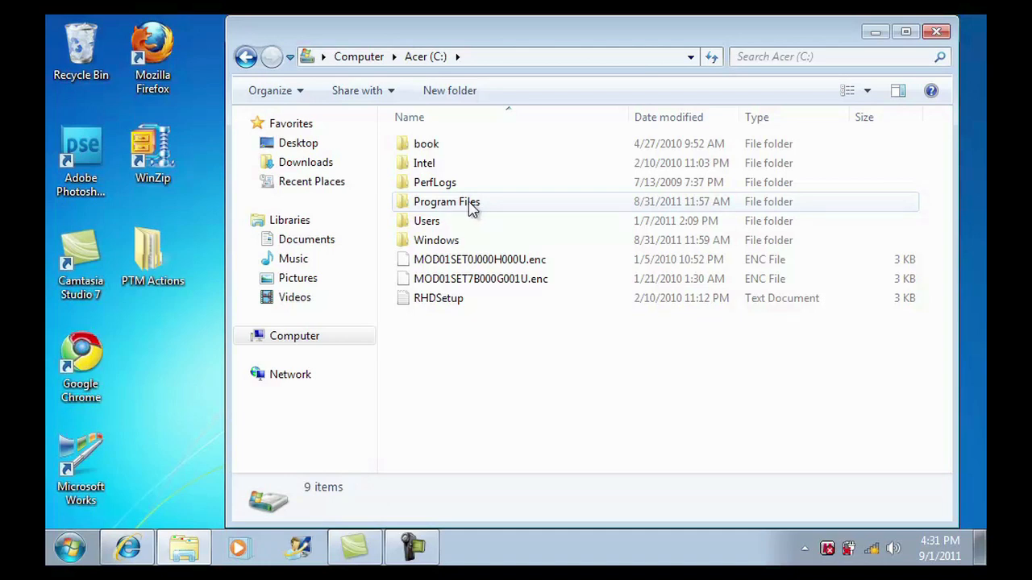
mouse_move(474, 307)
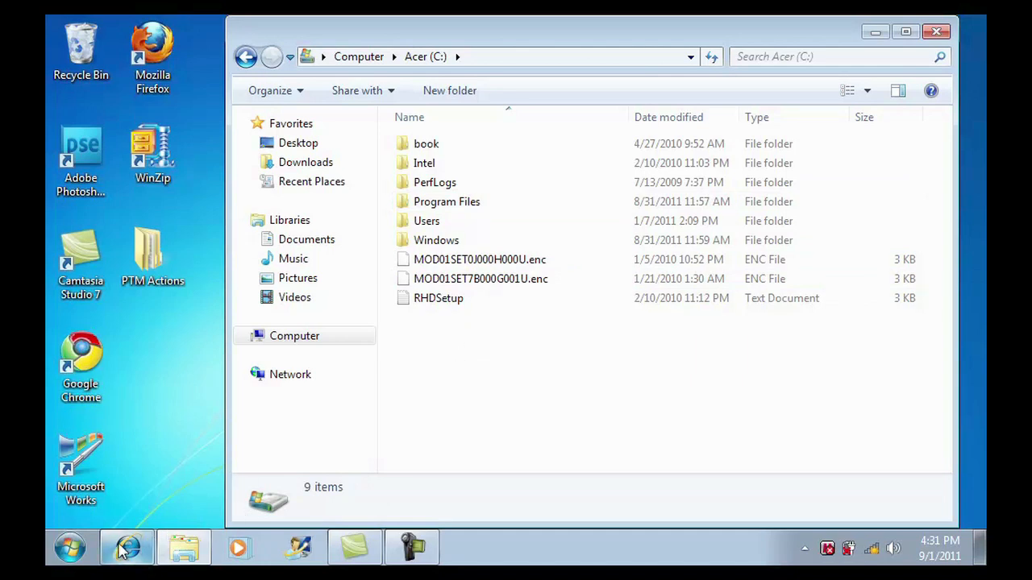
Step: Enable 'Show hidden files, folders, and drives' in Folder Options and apply it
left_click(70, 548)
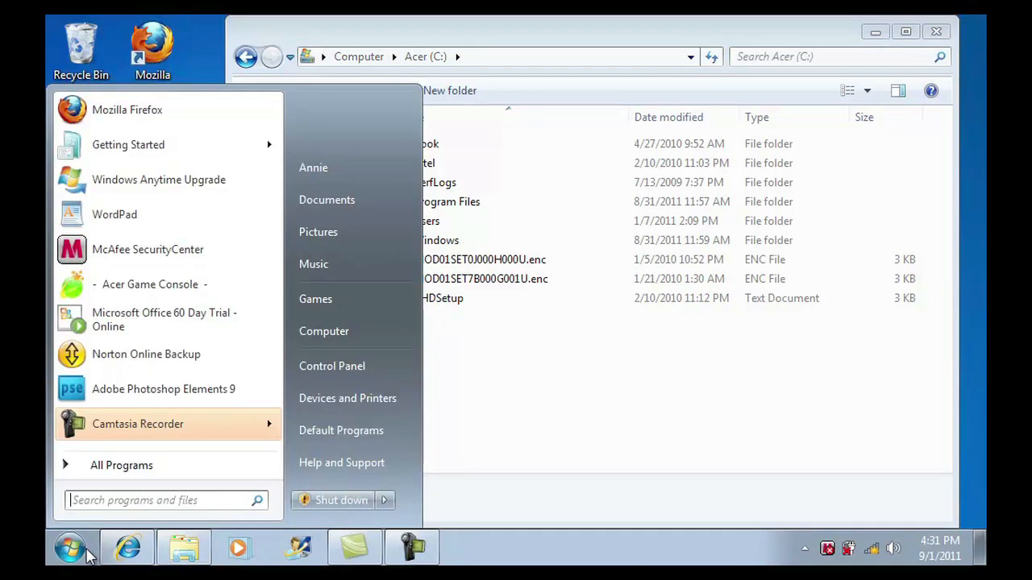
left_click(161, 500)
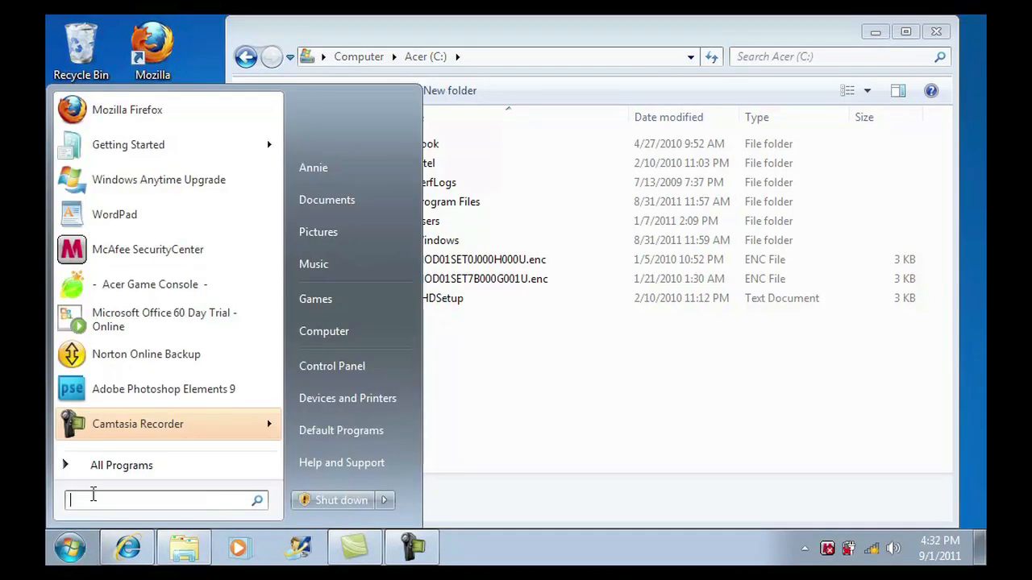
type("f")
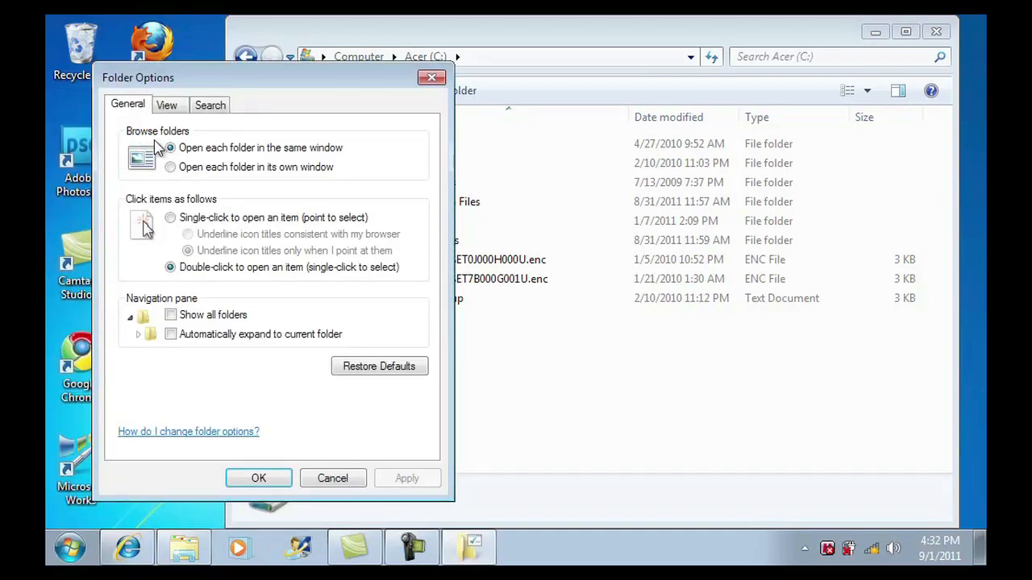
left_click(167, 105)
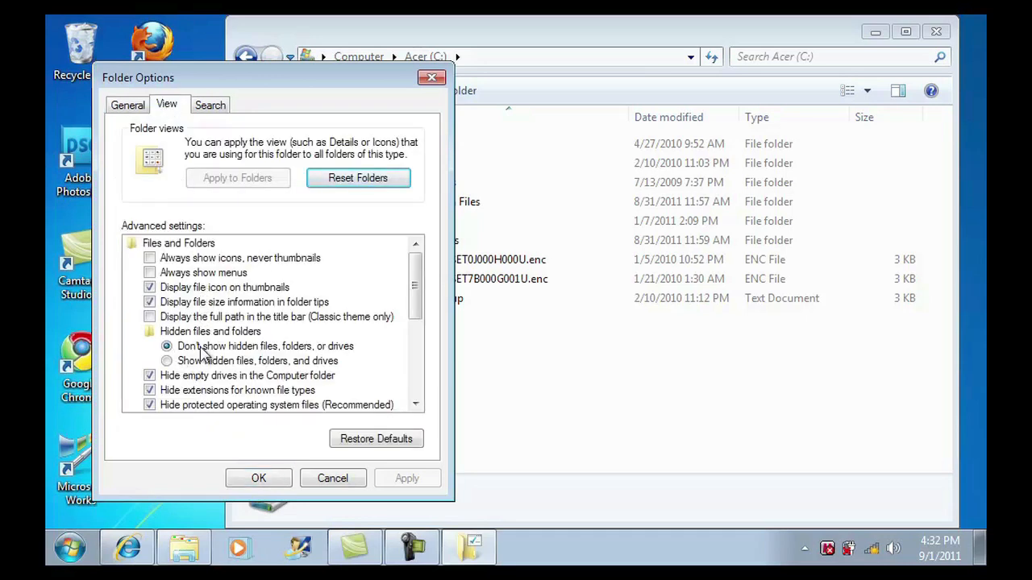
left_click(167, 361)
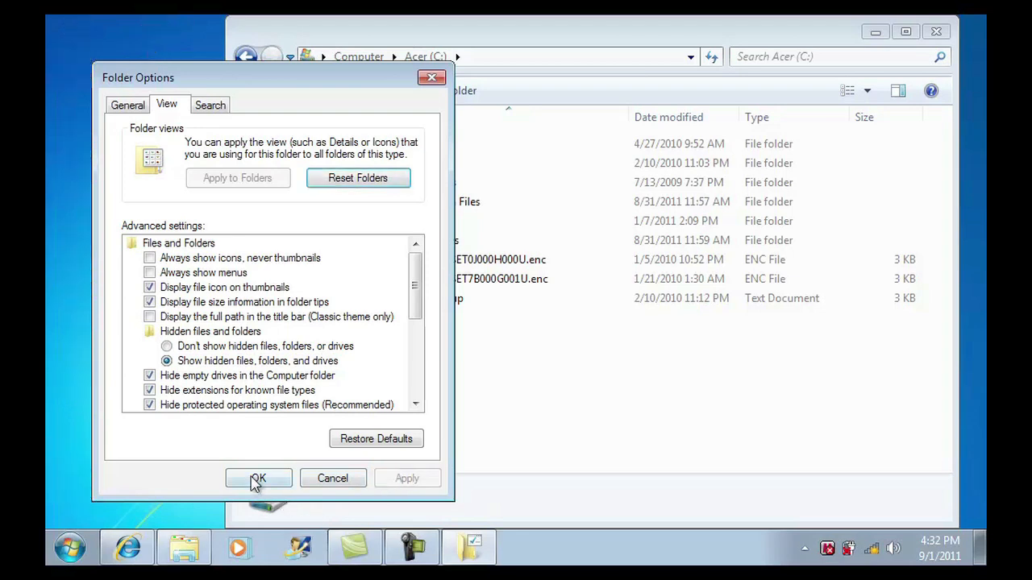
left_click(258, 478)
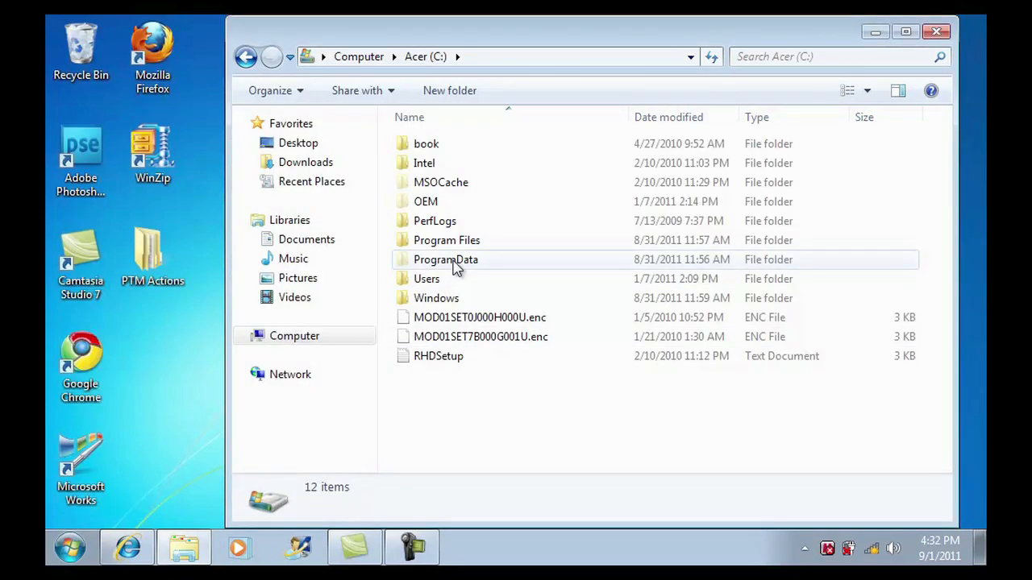
Step: Open ProgramData, then Adobe, then the Photoshop Elements folder
left_click(446, 258)
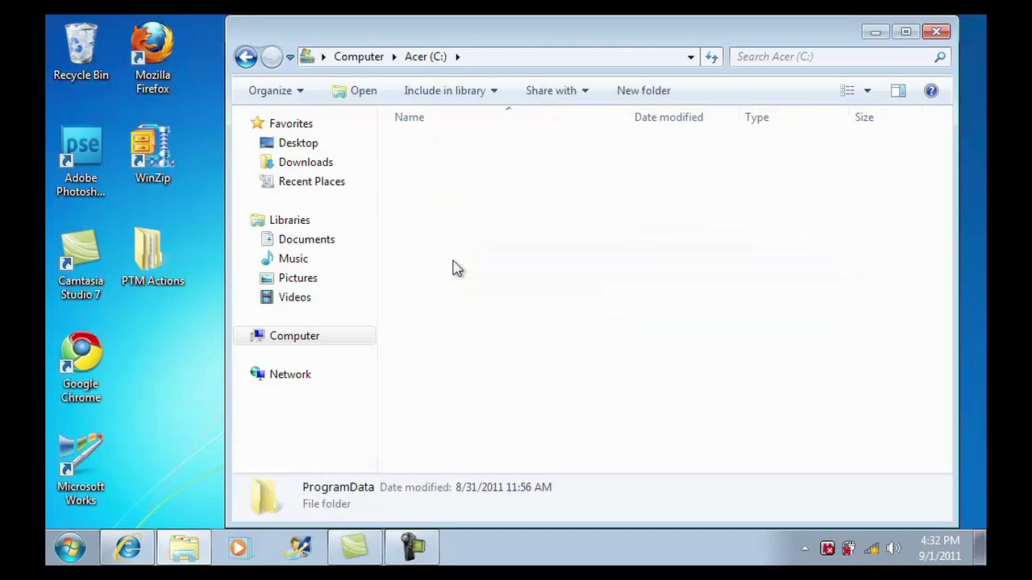
double_click(338, 487)
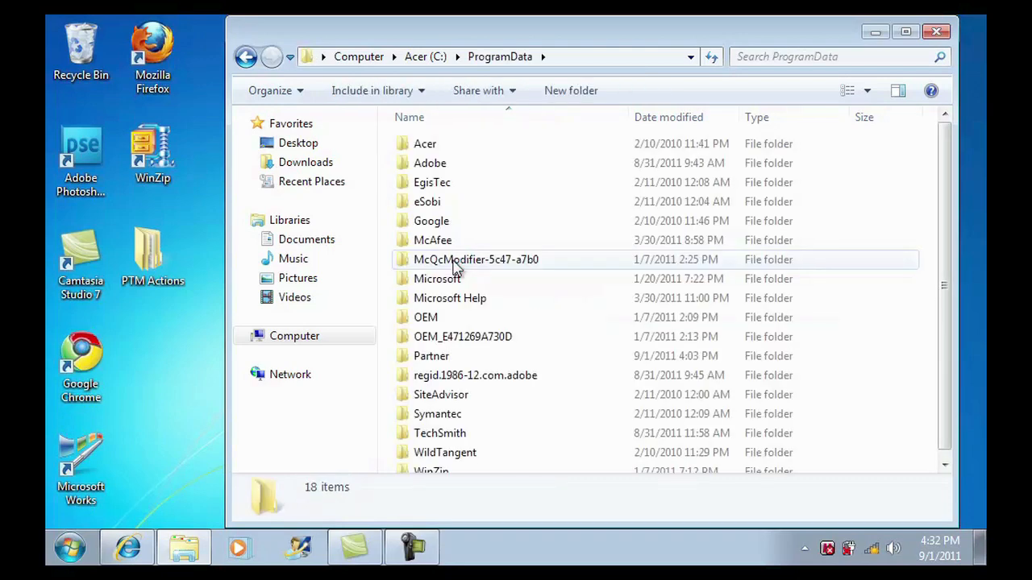
mouse_move(436, 202)
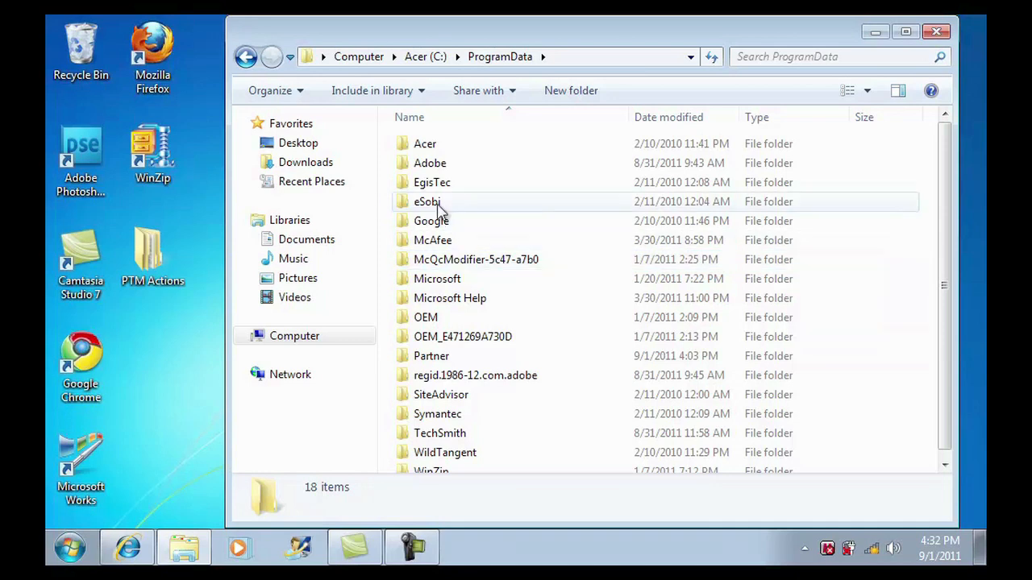
left_click(430, 163)
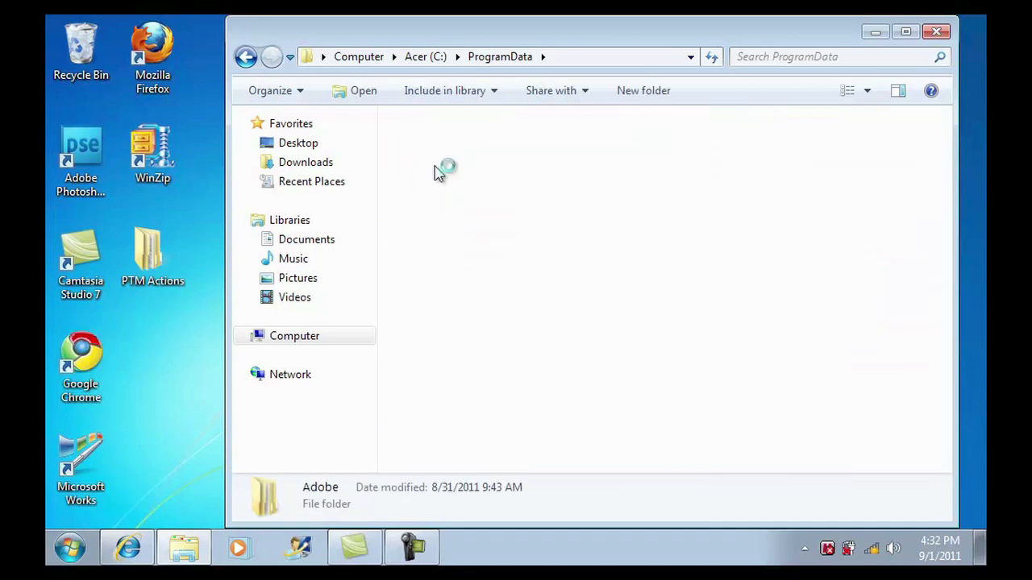
double_click(320, 487)
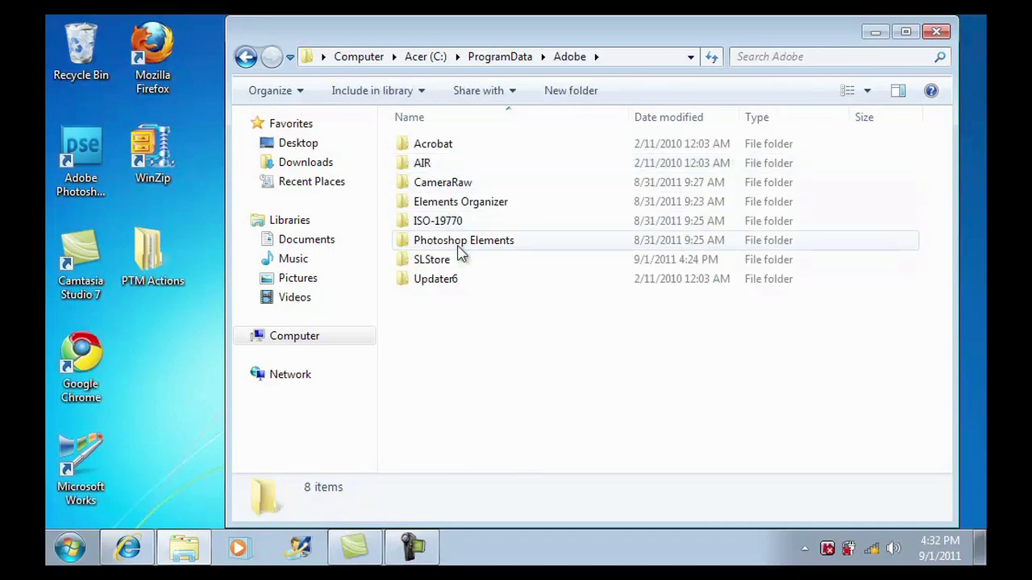
left_click(464, 241)
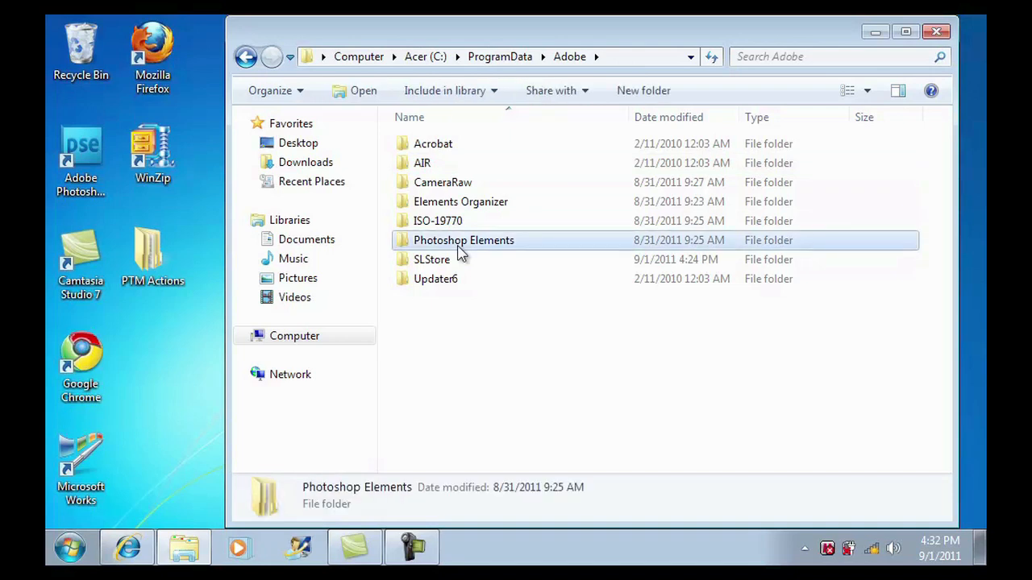
double_click(464, 240)
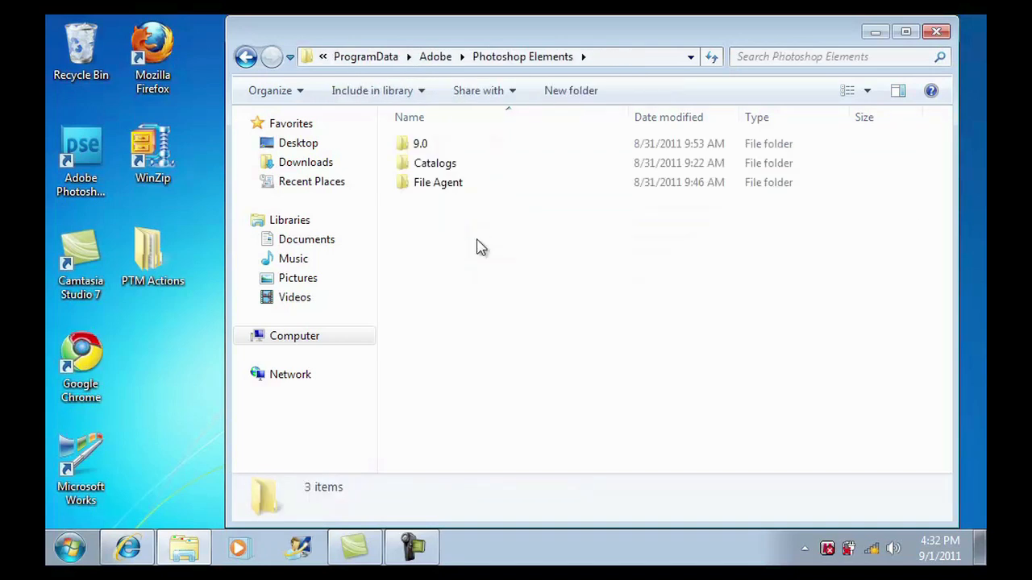
Step: Open the 9.0 folder and then its Photo Creations photo effects folder
left_click(420, 143)
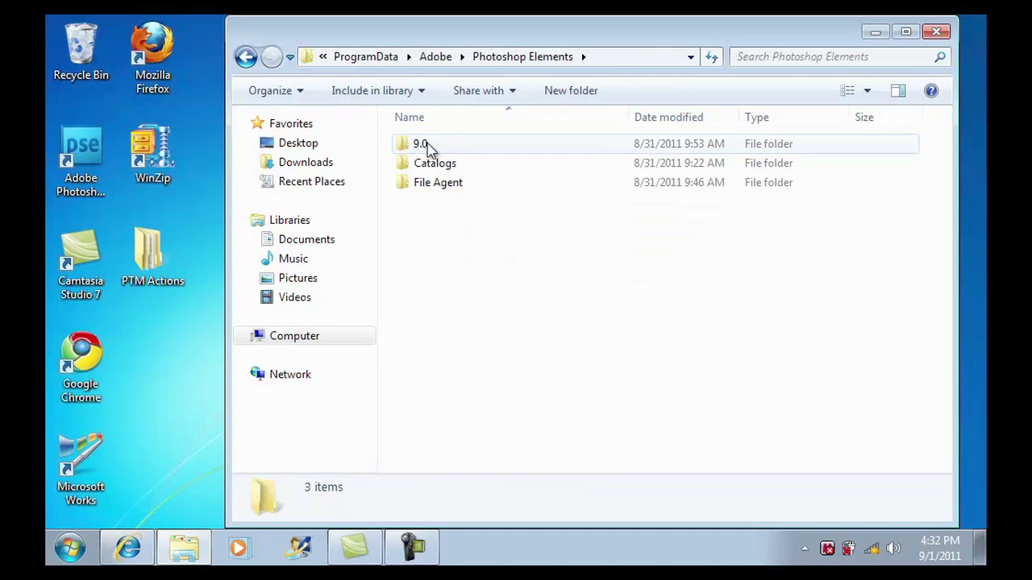
mouse_move(442, 151)
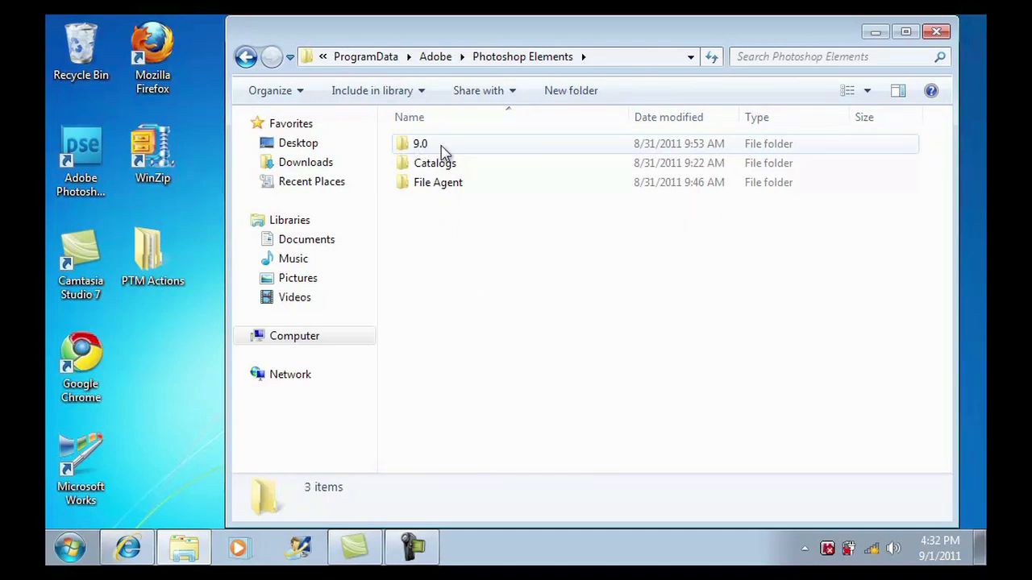
left_click(420, 144)
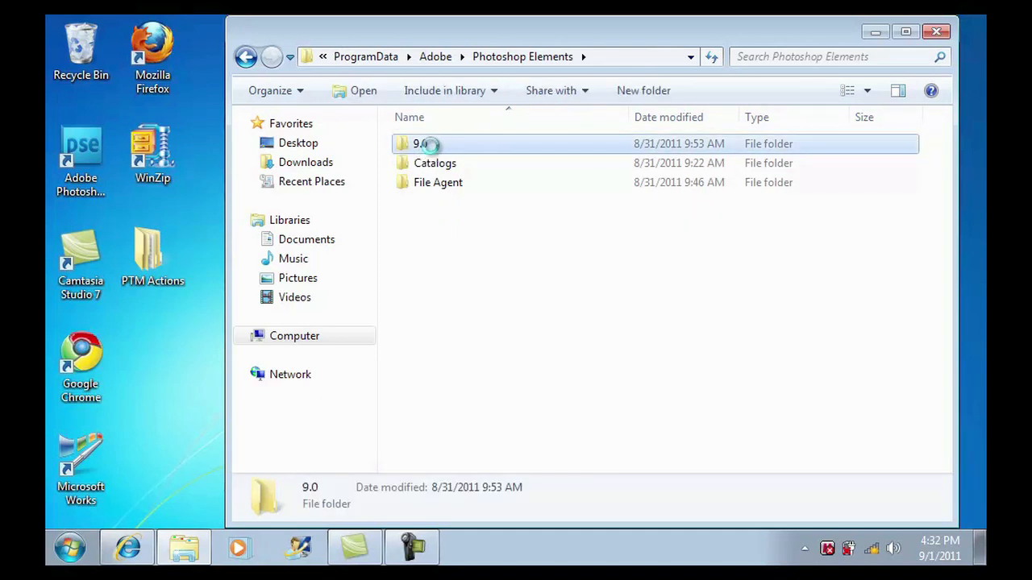
double_click(419, 143)
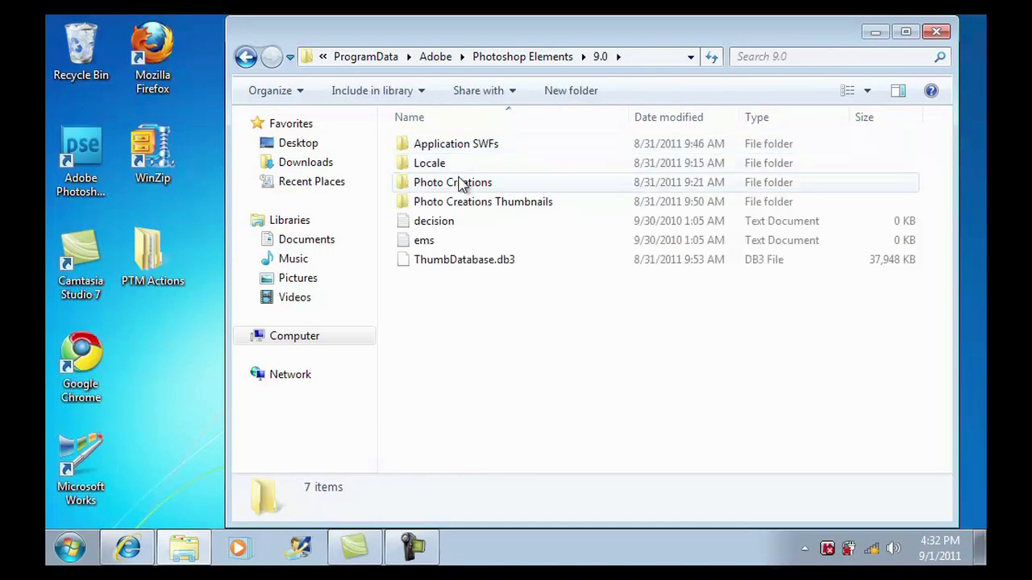
left_click(452, 182)
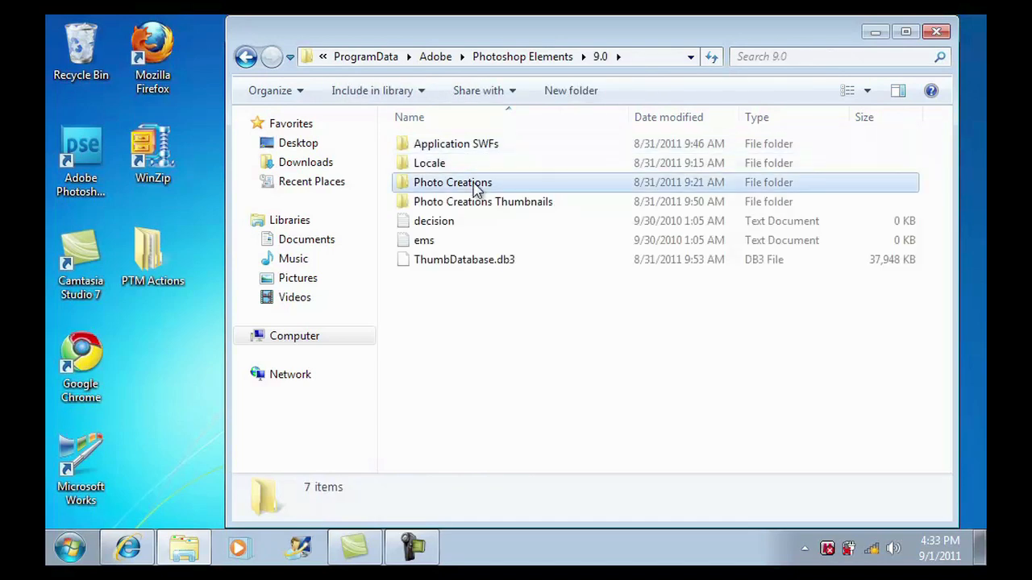
left_click(453, 182)
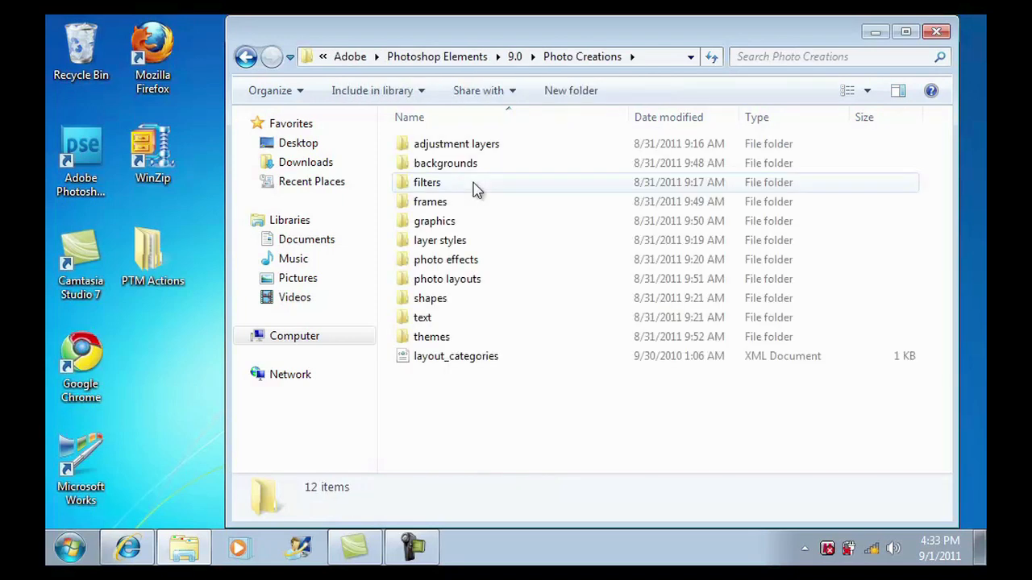
mouse_move(463, 259)
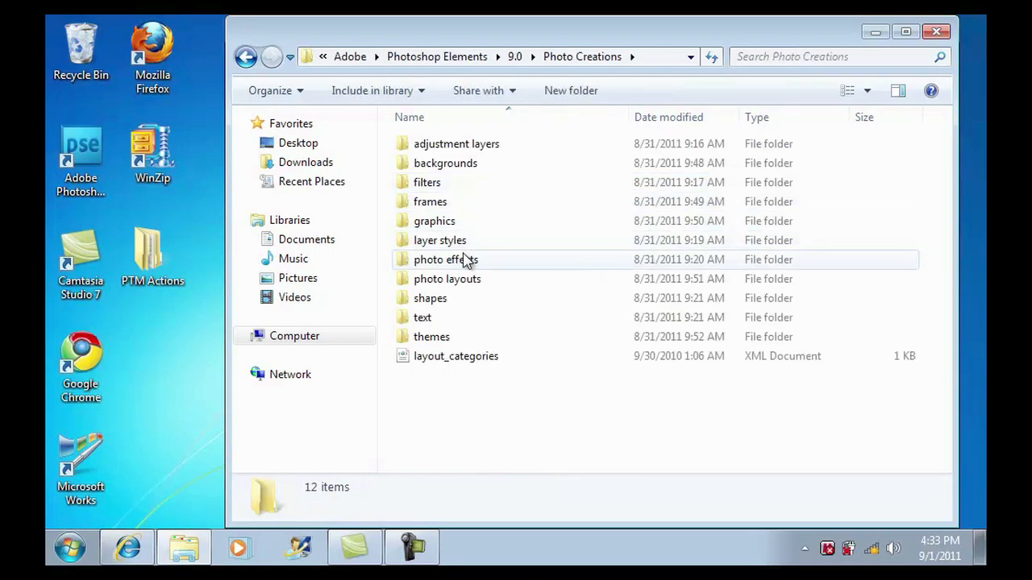
left_click(446, 259)
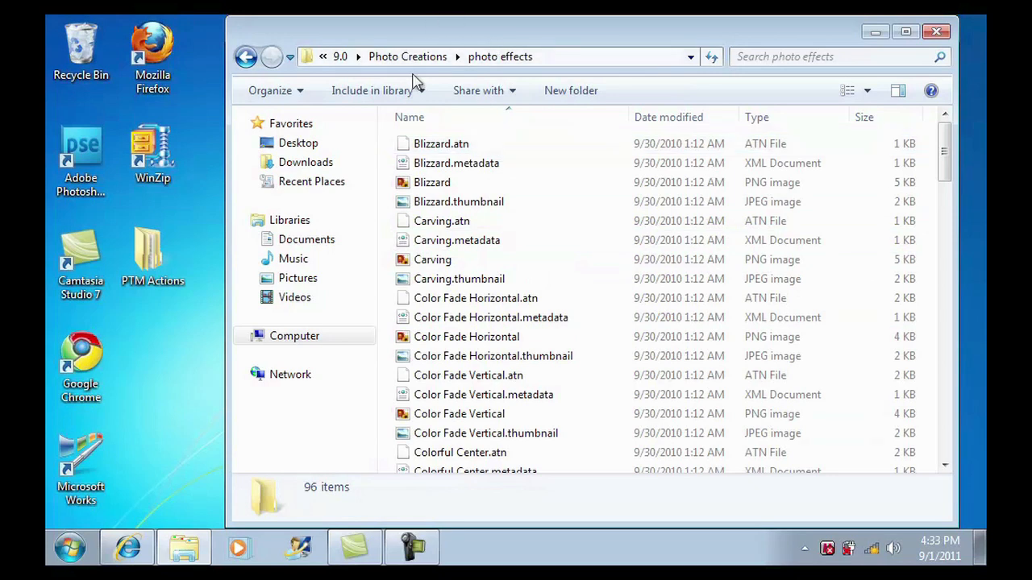
mouse_move(383, 39)
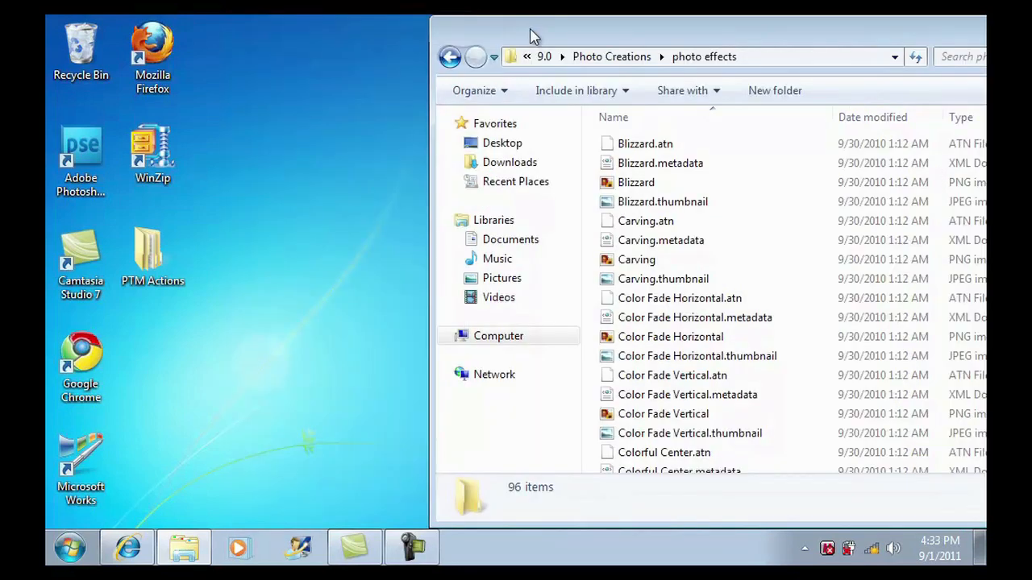
mouse_move(213, 331)
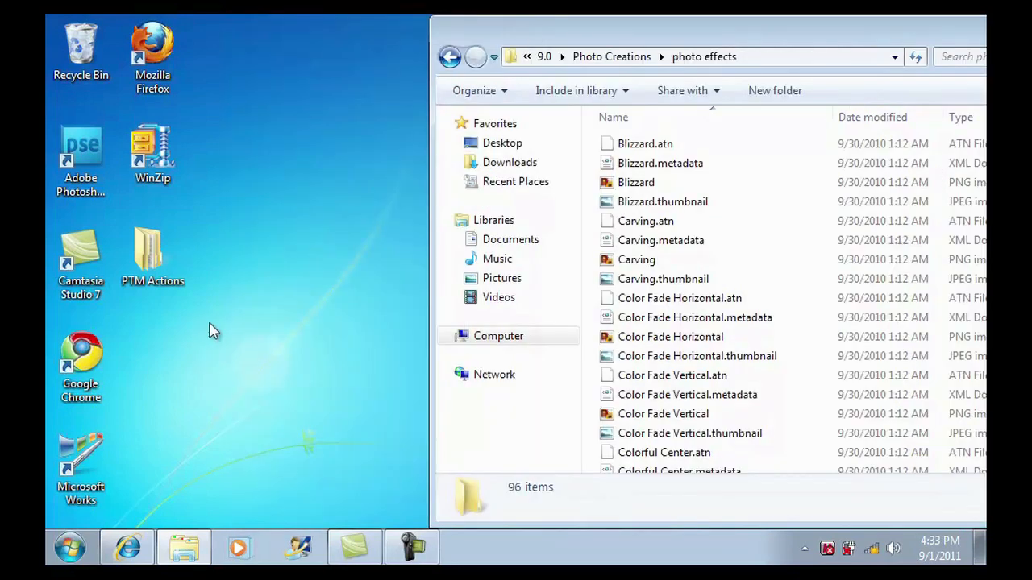
mouse_move(223, 367)
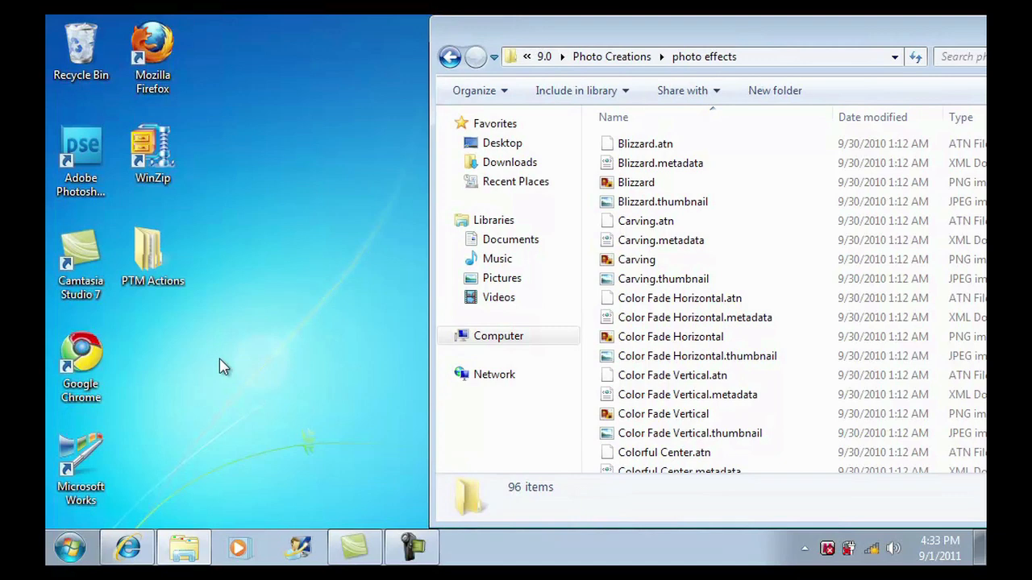
mouse_move(224, 379)
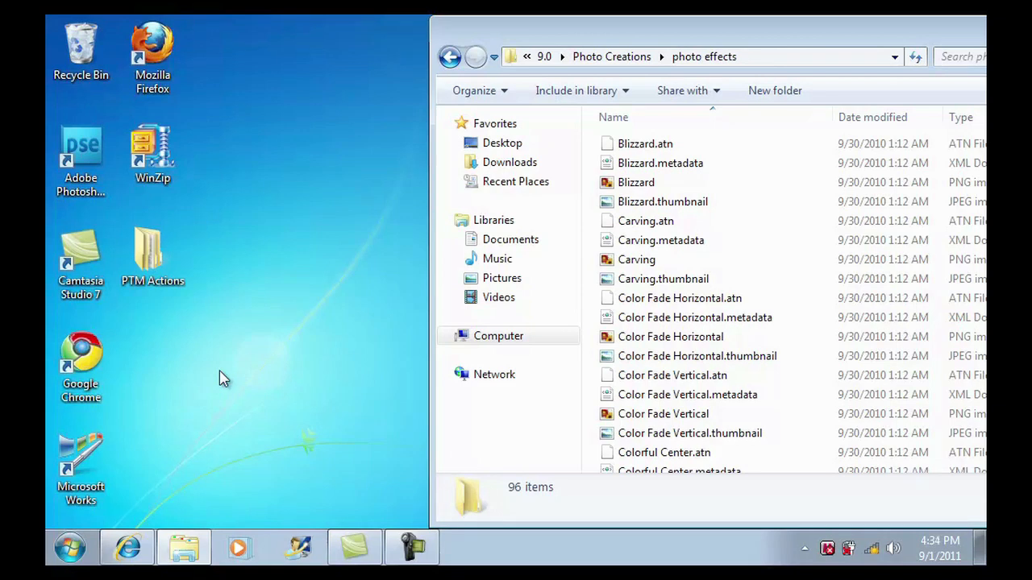
mouse_move(229, 481)
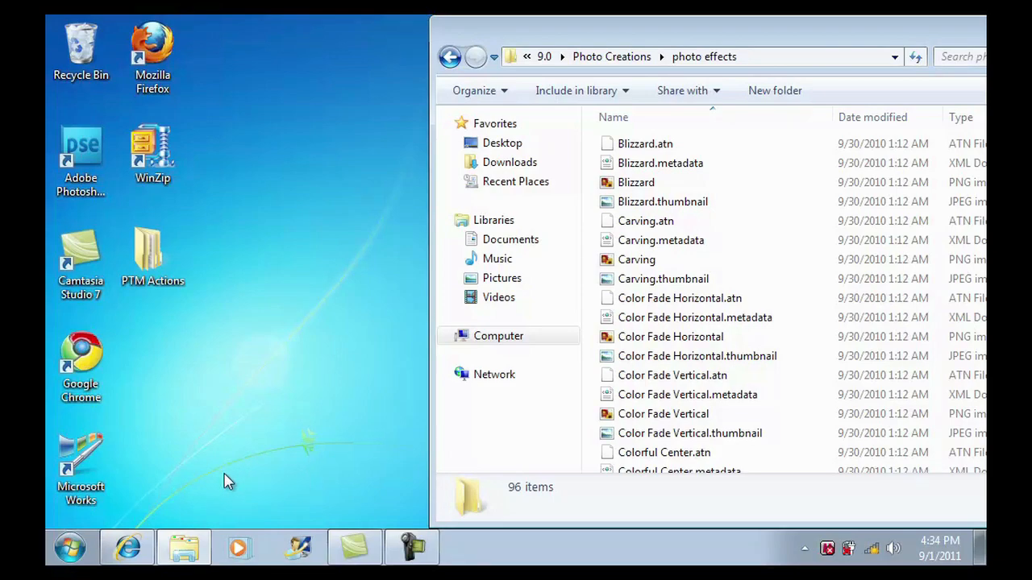
mouse_move(170, 523)
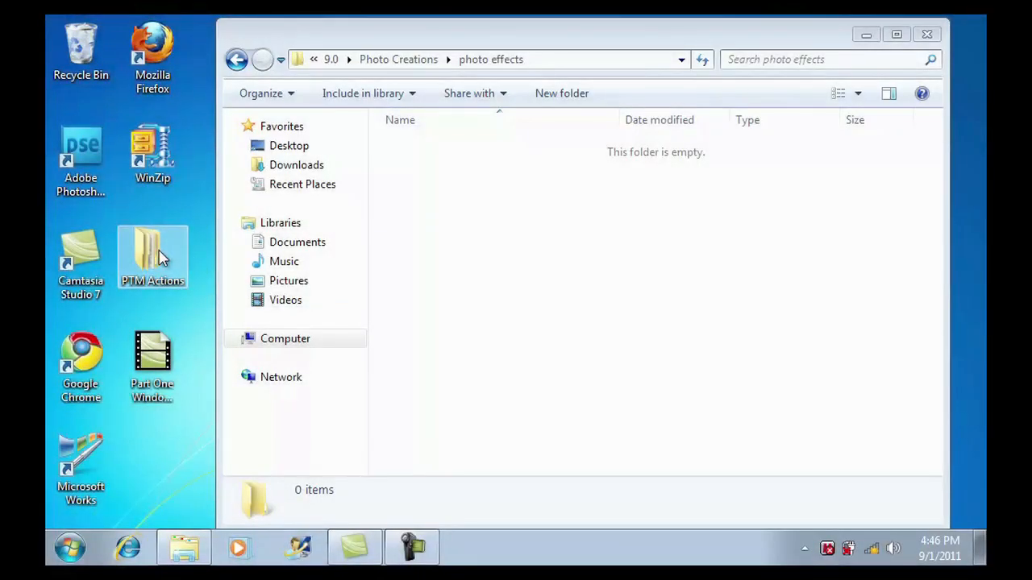
Step: Copy all files from the desktop PTM Actions folder into the photo effects folder
double_click(152, 256)
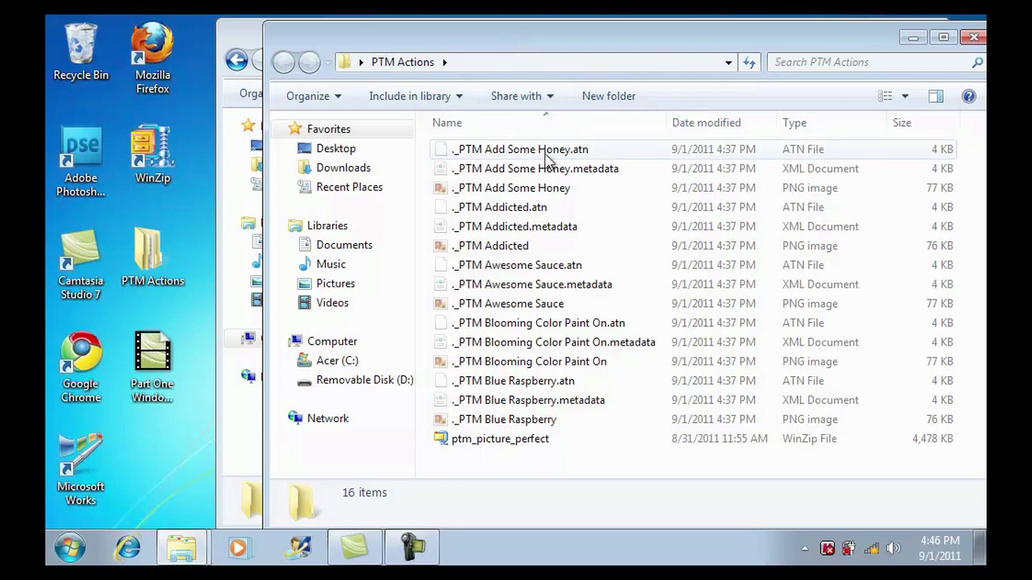
left_click(520, 149)
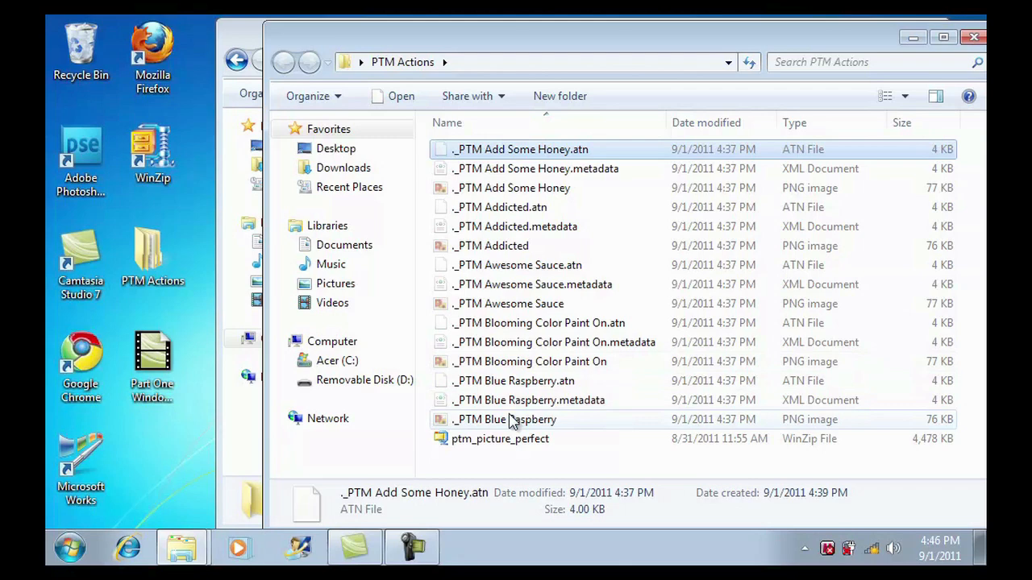
key("ctrl+a")
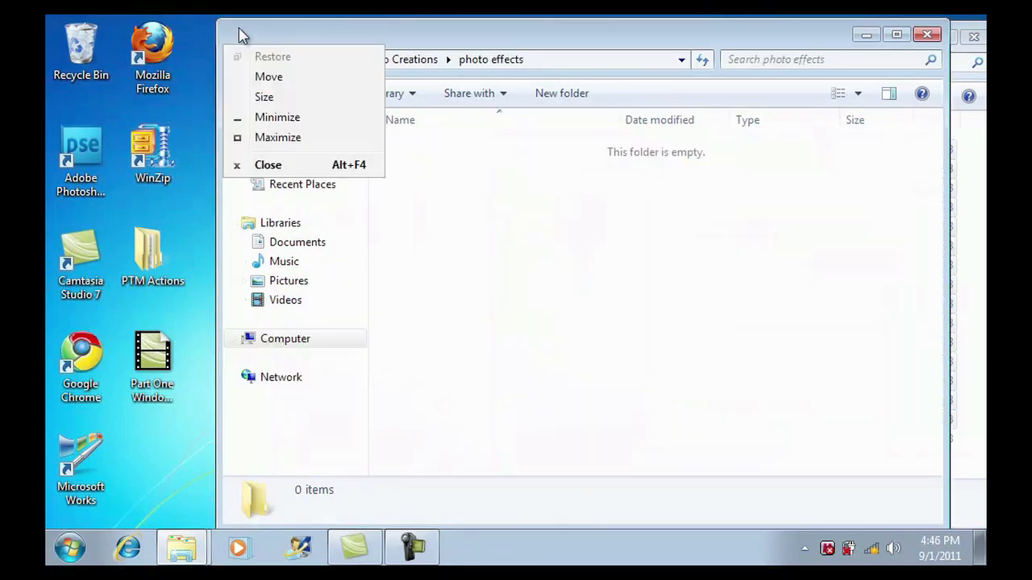
left_click(503, 196)
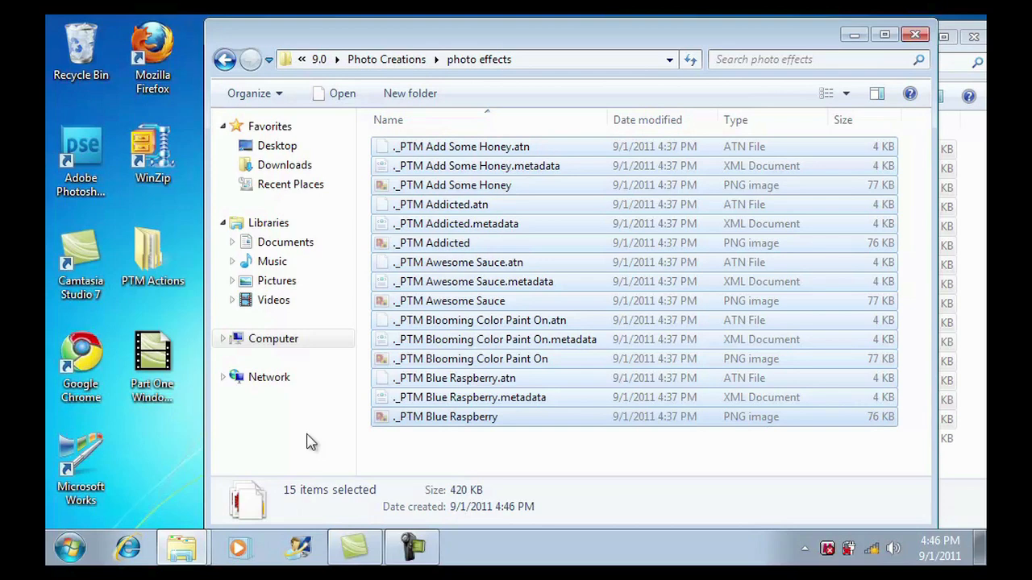
mouse_move(307, 455)
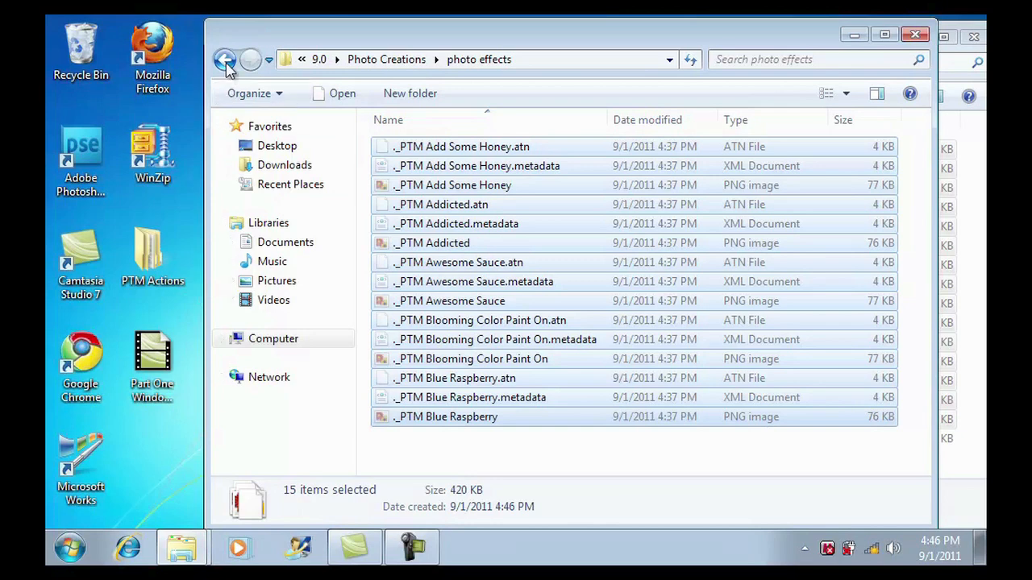
Step: Go back up the folder levels, open Locale > en_us, and select MediaDatabase.db3
left_click(224, 59)
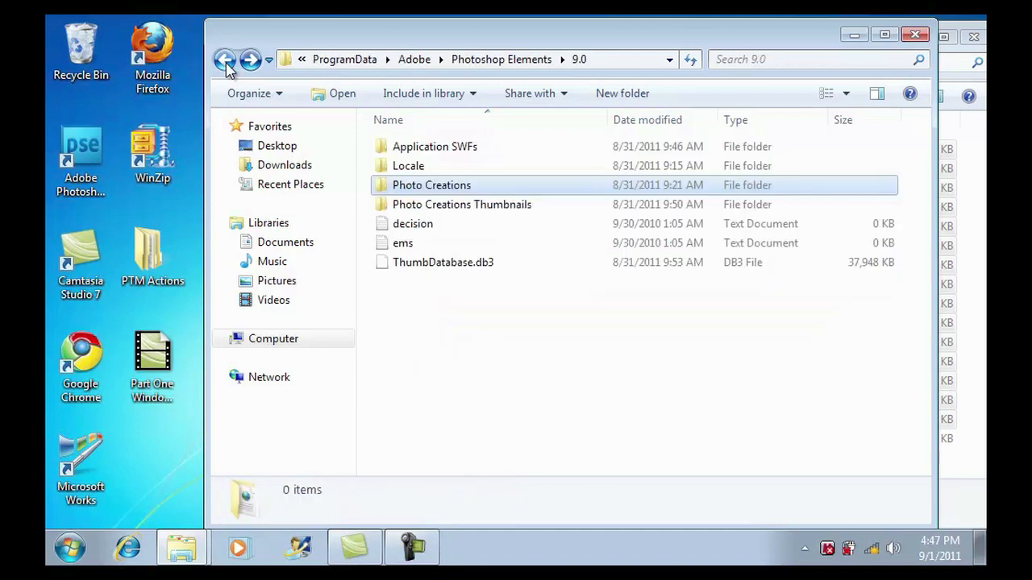
left_click(224, 59)
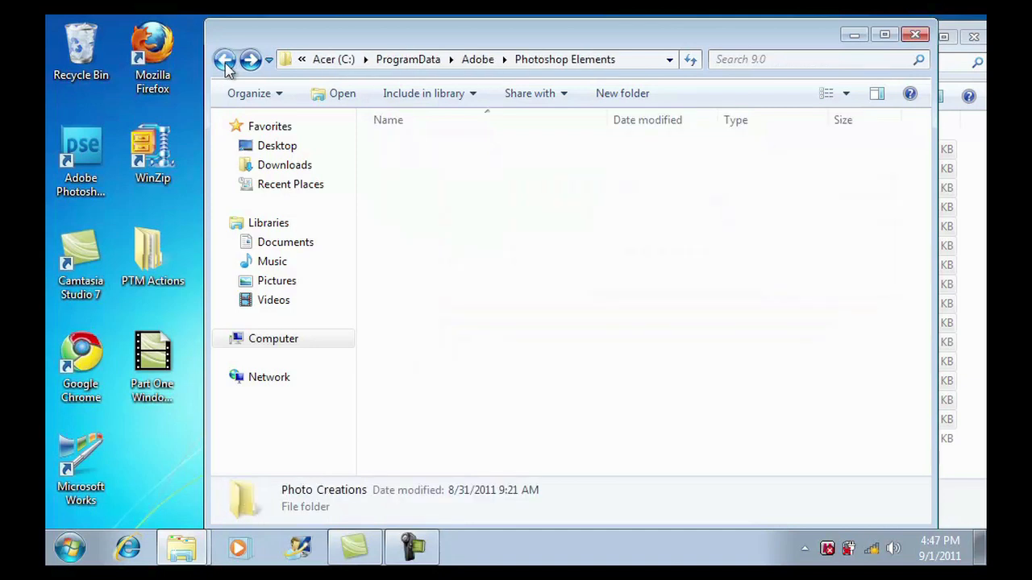
left_click(224, 59)
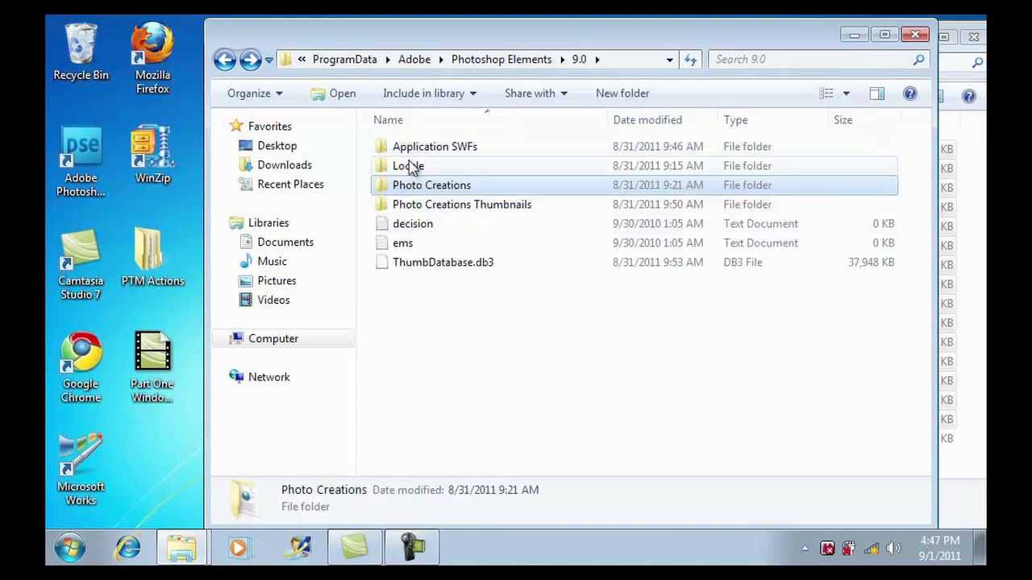
double_click(408, 165)
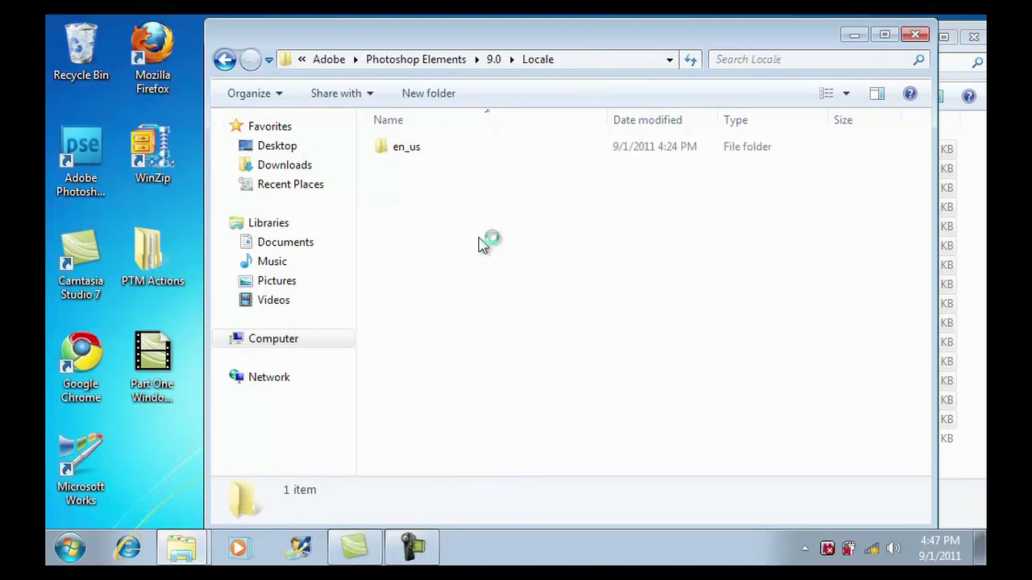
left_click(406, 146)
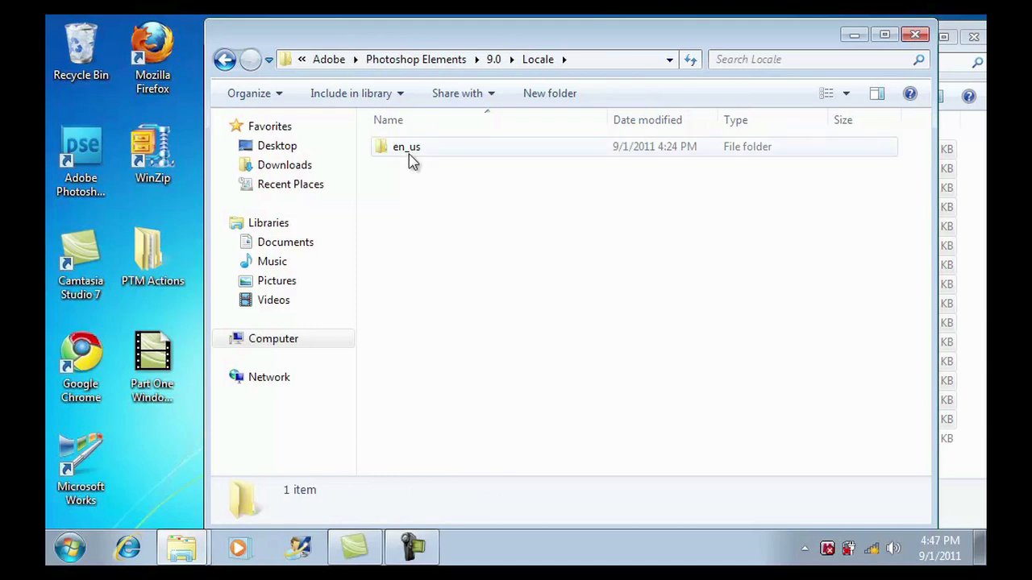
double_click(406, 146)
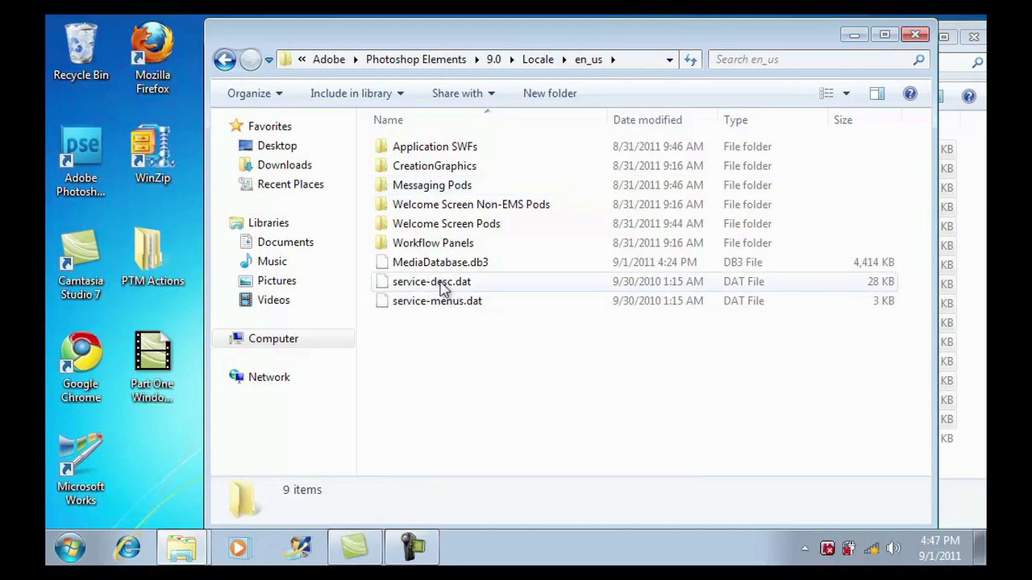
left_click(440, 262)
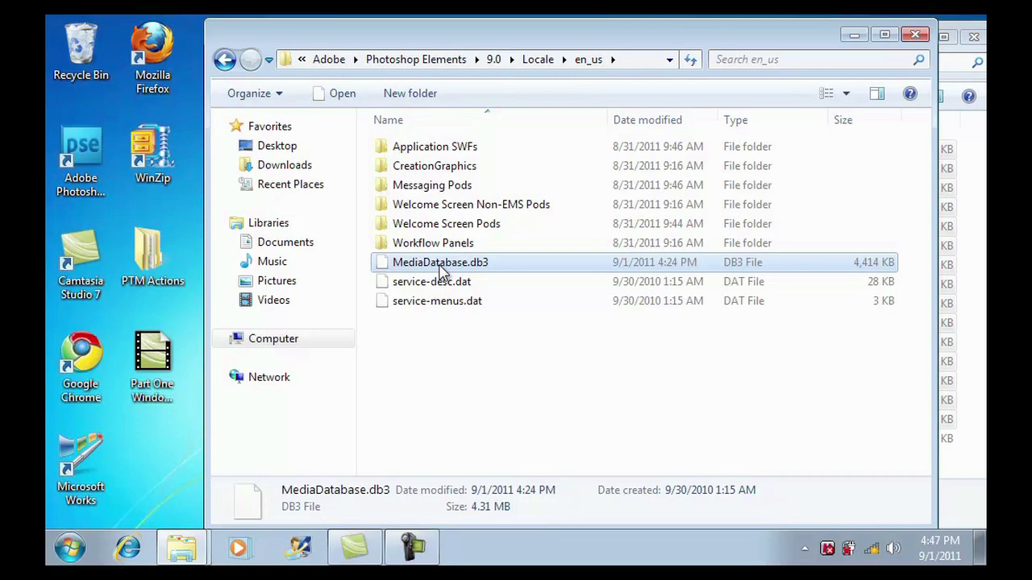
mouse_move(458, 270)
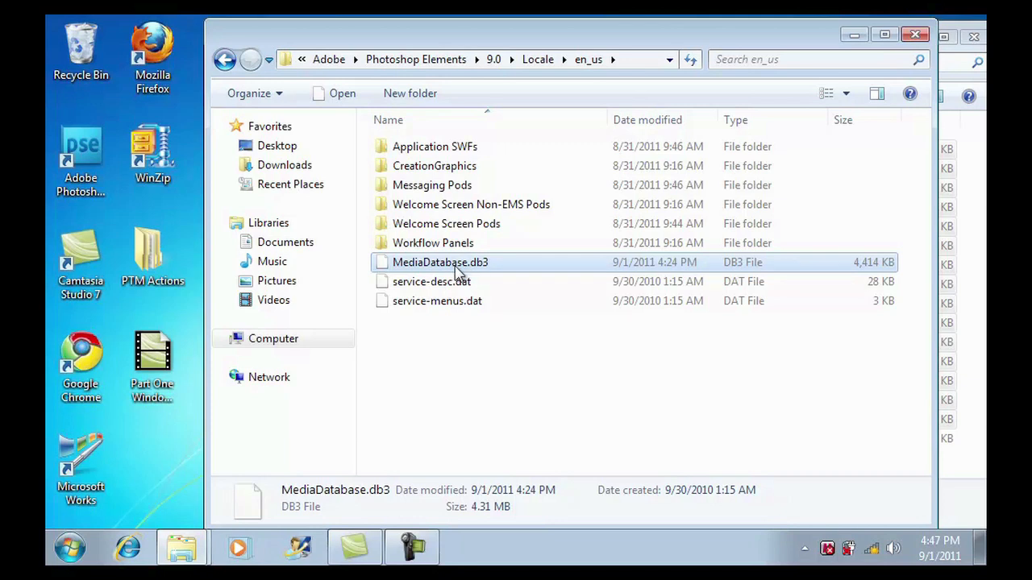
Step: Rename MediaDatabase.db3 to MediaDatabase.OLDdb3 and accept the extension change warning
left_click(440, 262)
type("OLD")
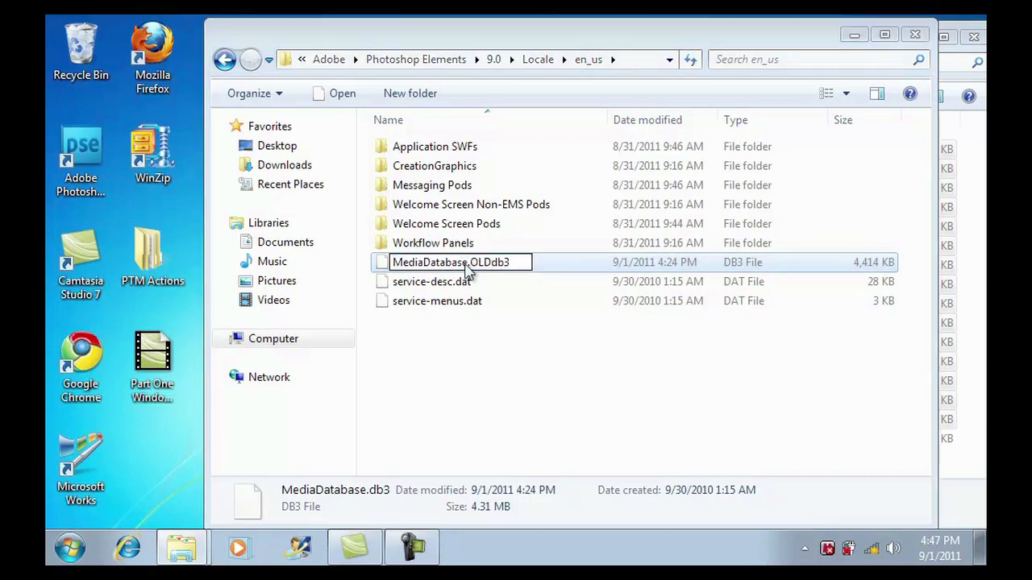
key("Enter")
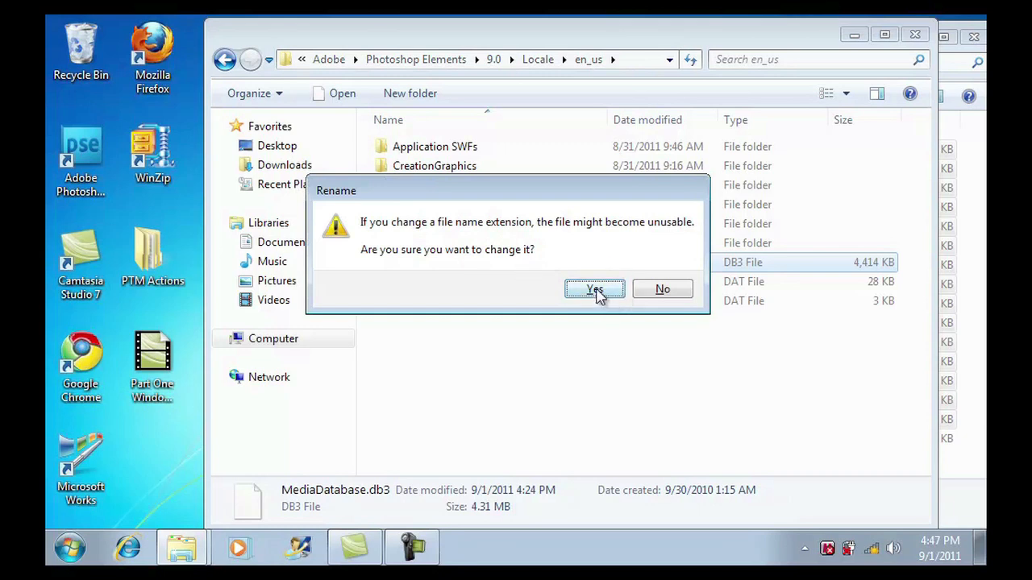
left_click(595, 288)
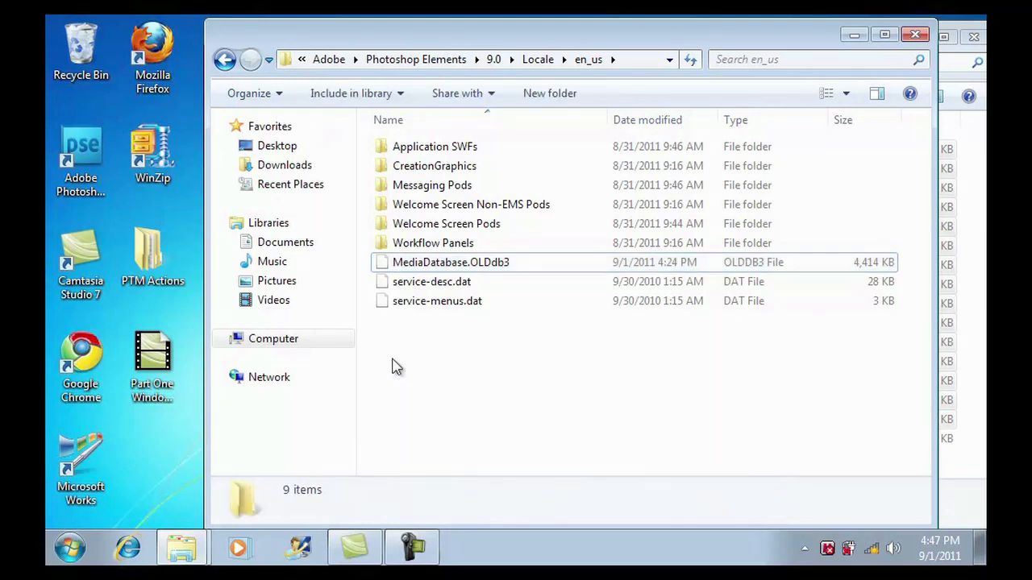
mouse_move(915, 35)
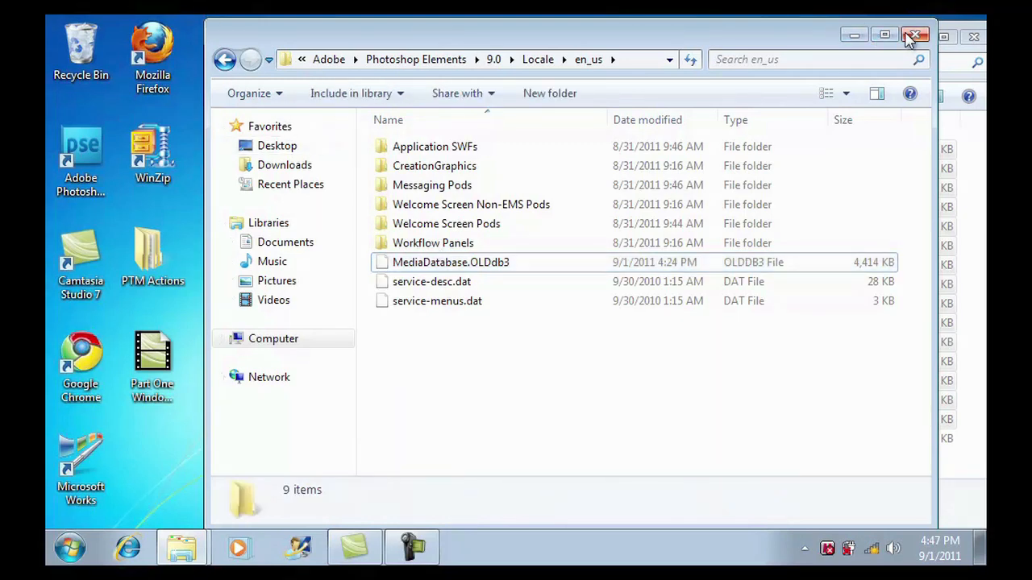
Step: Close the en_us window and launch Photoshop Elements 9 from its desktop shortcut
left_click(914, 36)
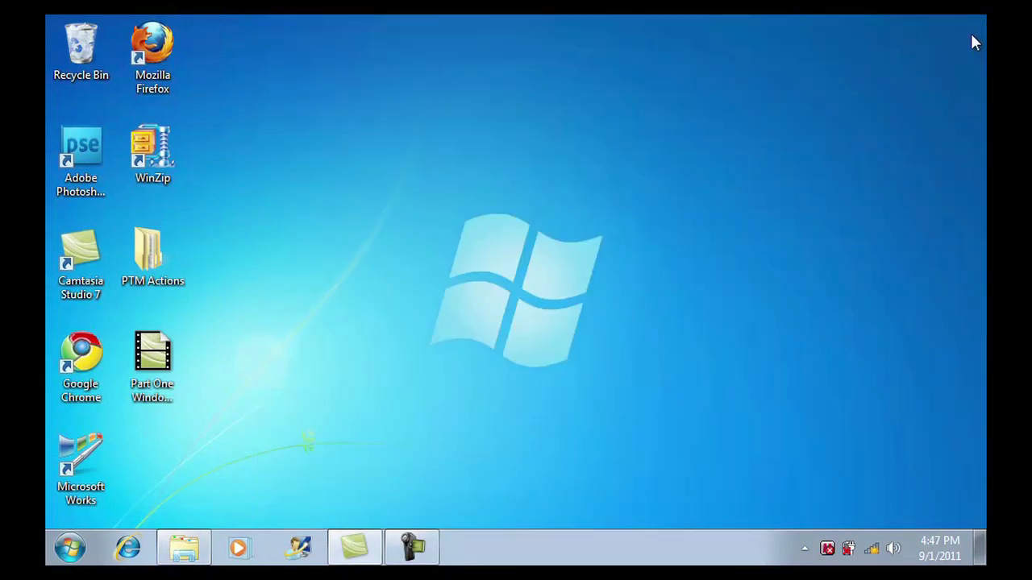
left_click(81, 150)
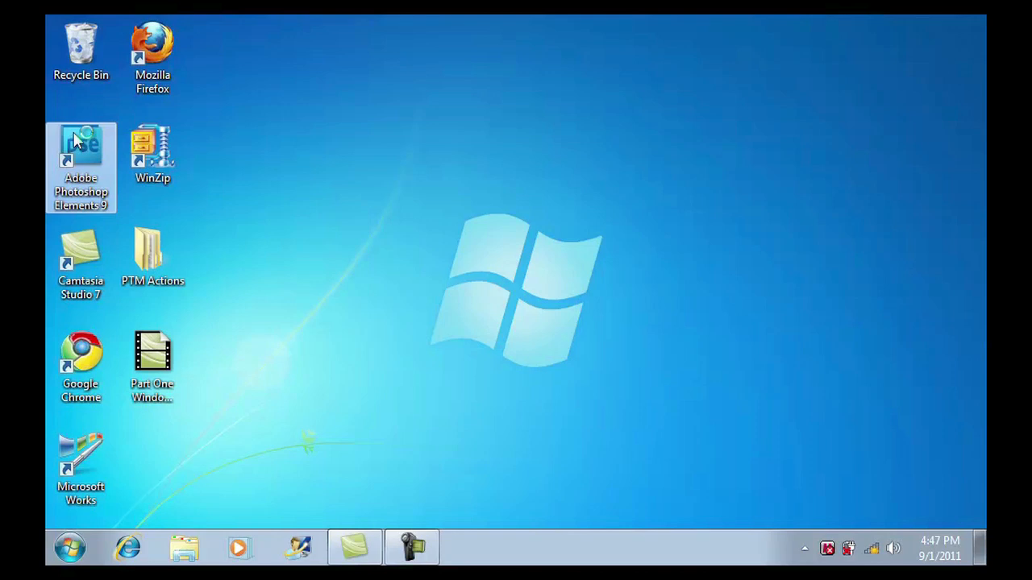
double_click(81, 149)
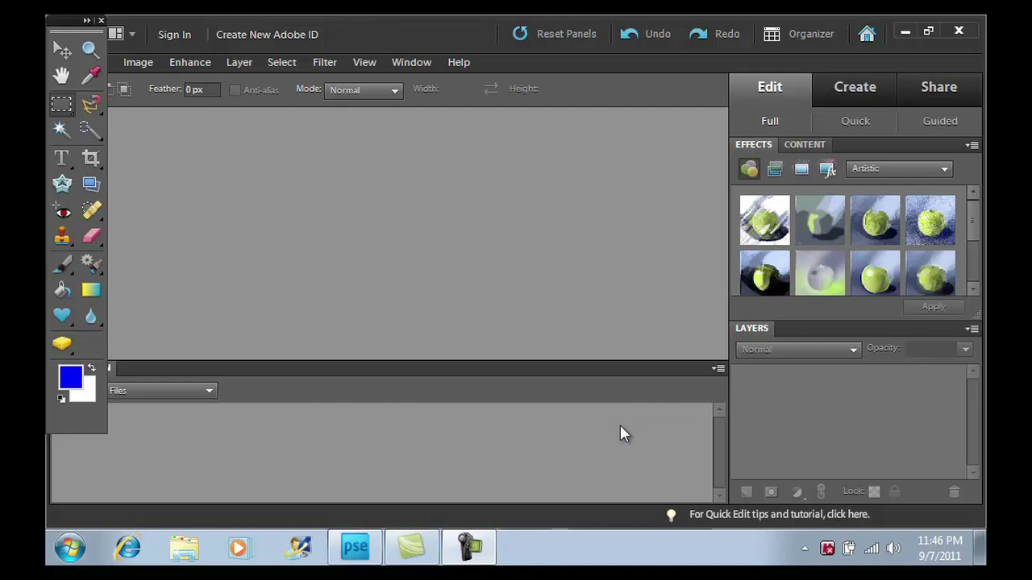
mouse_move(633, 431)
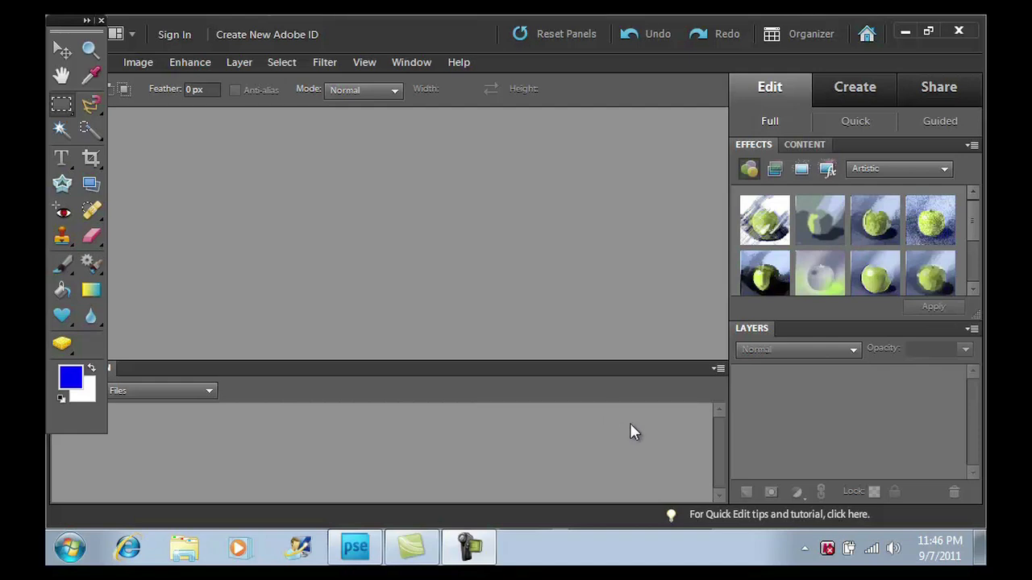
mouse_move(700, 284)
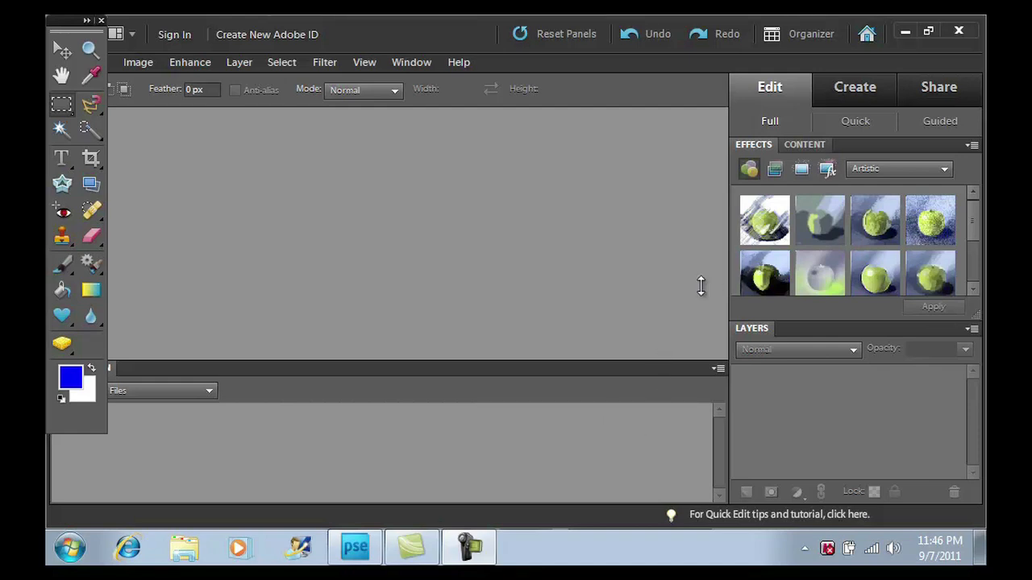
mouse_move(717, 301)
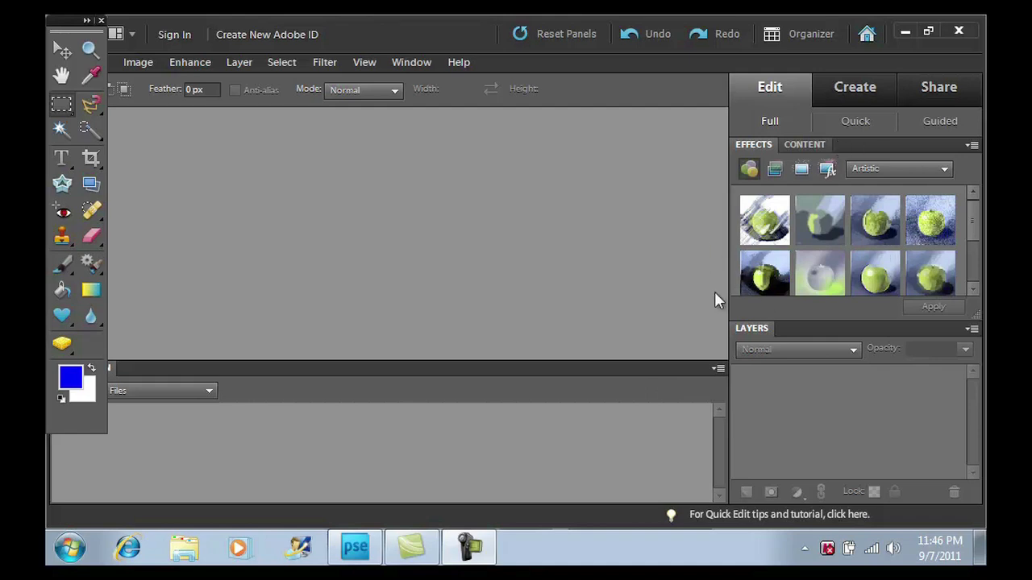
mouse_move(693, 244)
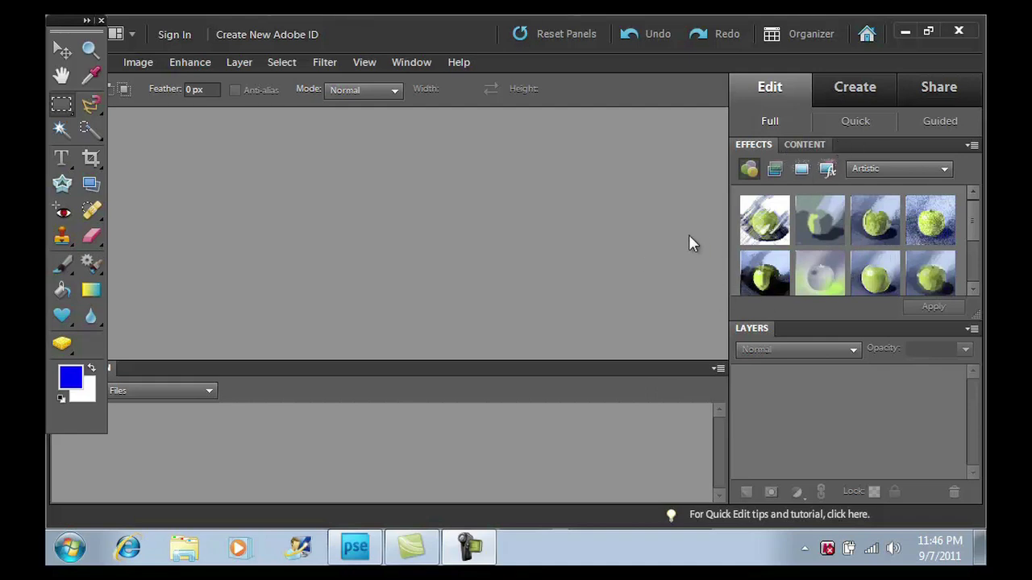
mouse_move(728, 208)
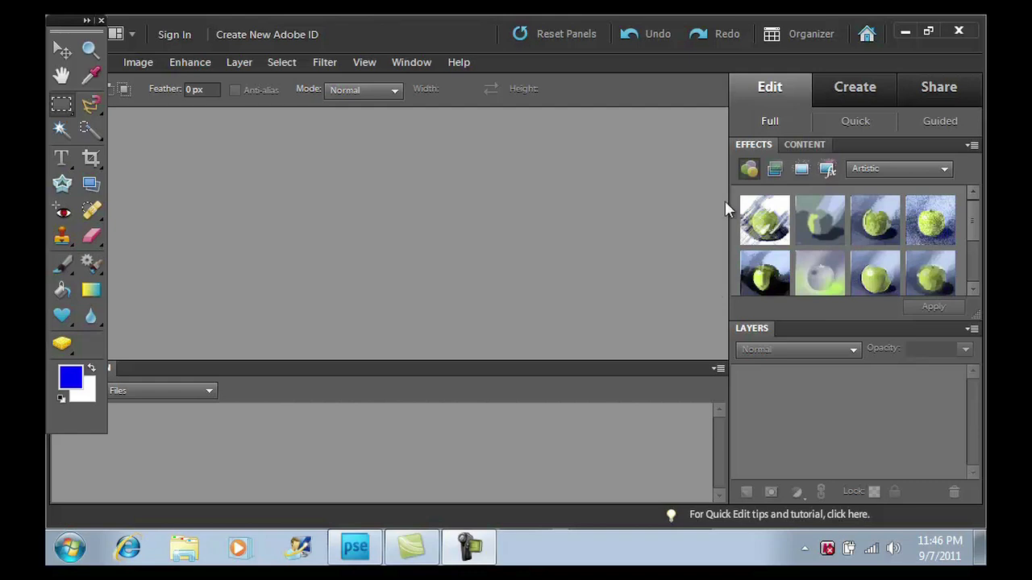
Step: Switch the Effects panel to Photo Effects to reveal the Paint The Moon Fresh Wonderland thumbnails
left_click(802, 170)
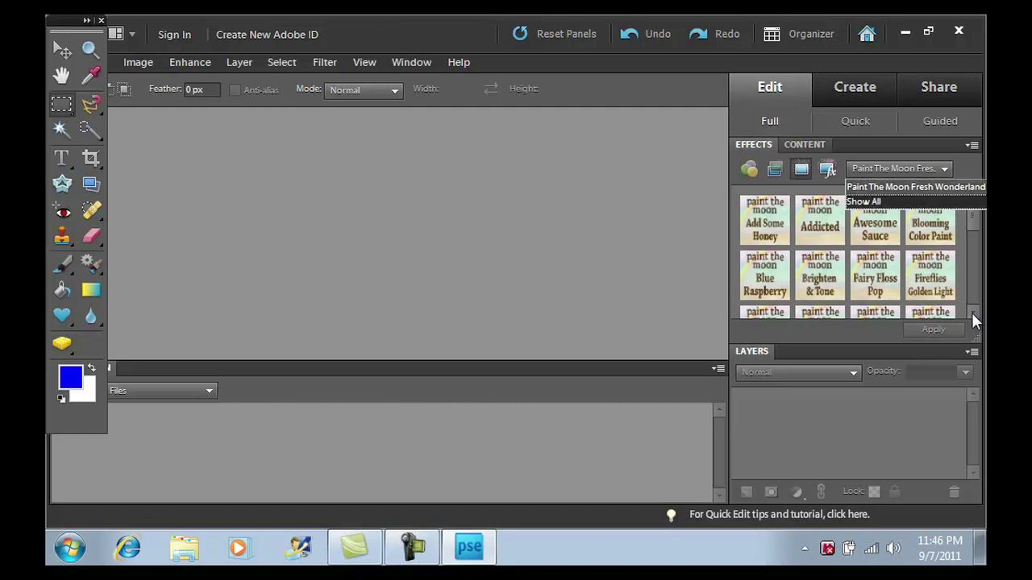
left_click(863, 200)
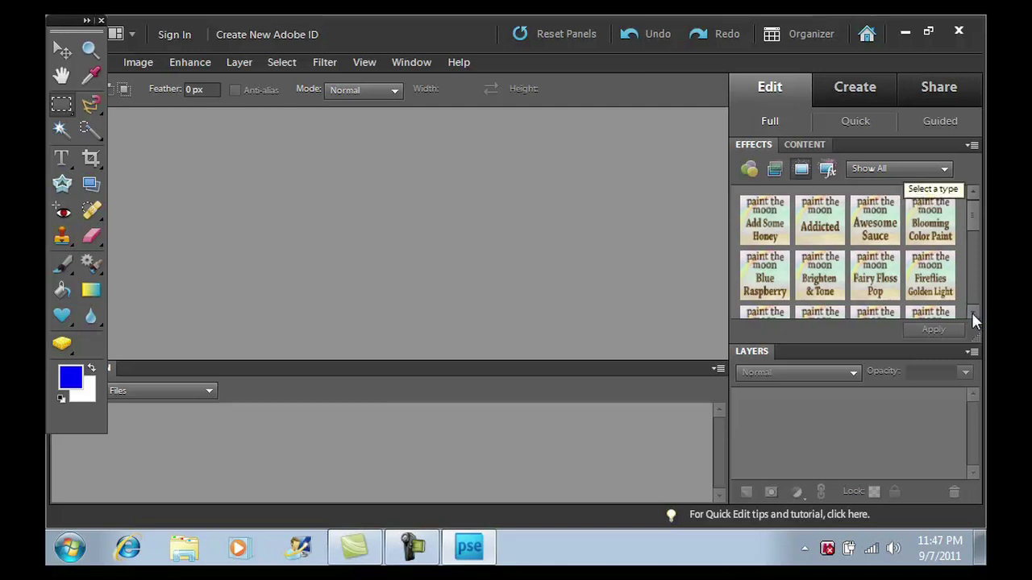
mouse_move(931, 201)
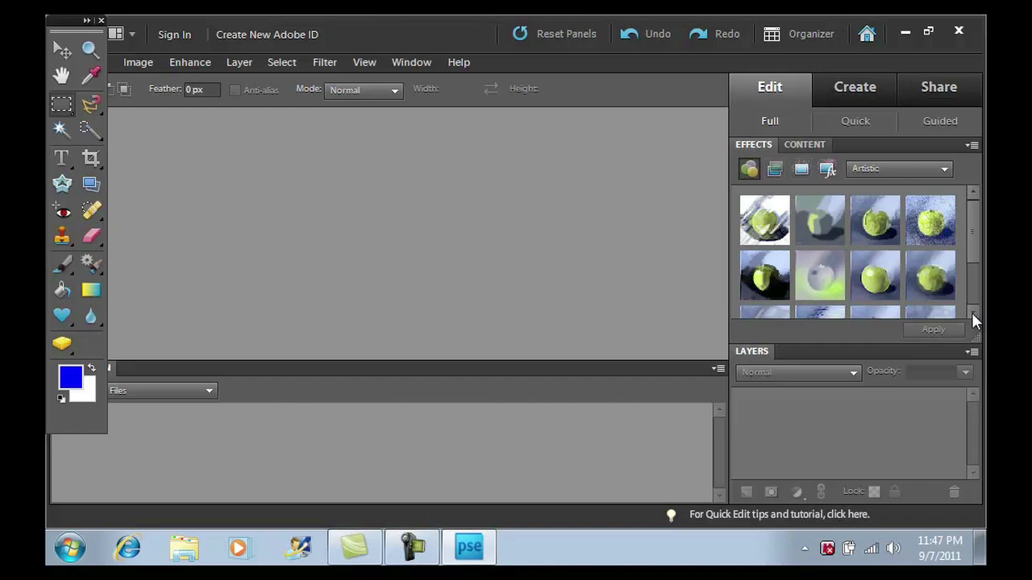
left_click(898, 168)
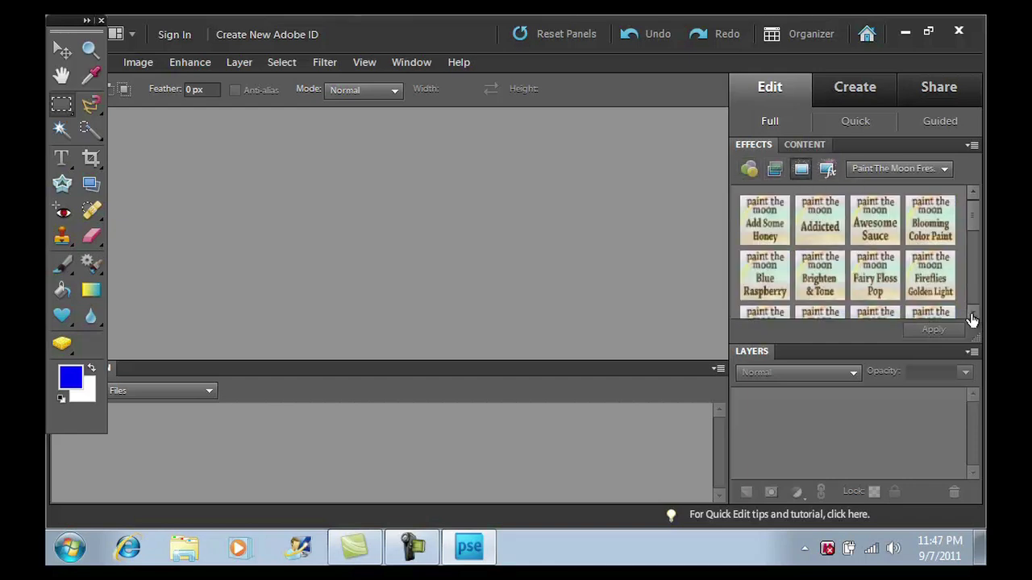